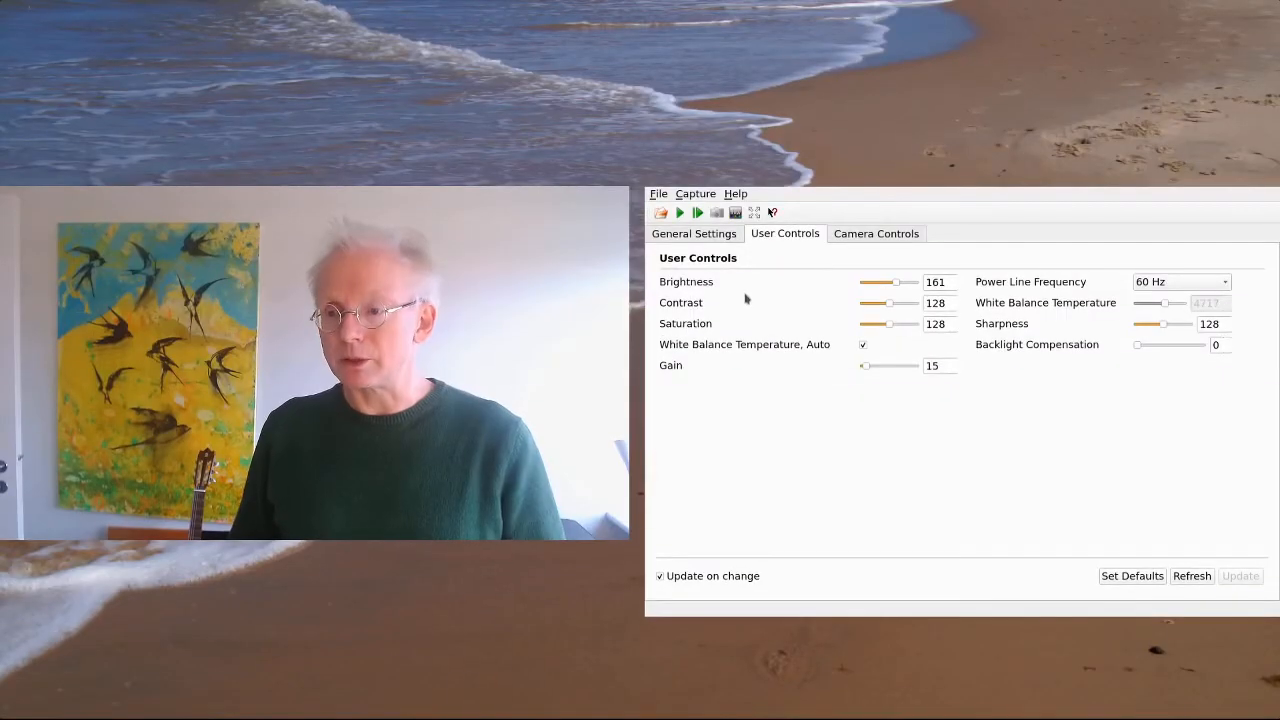
pyautogui.moveTo(967, 433)
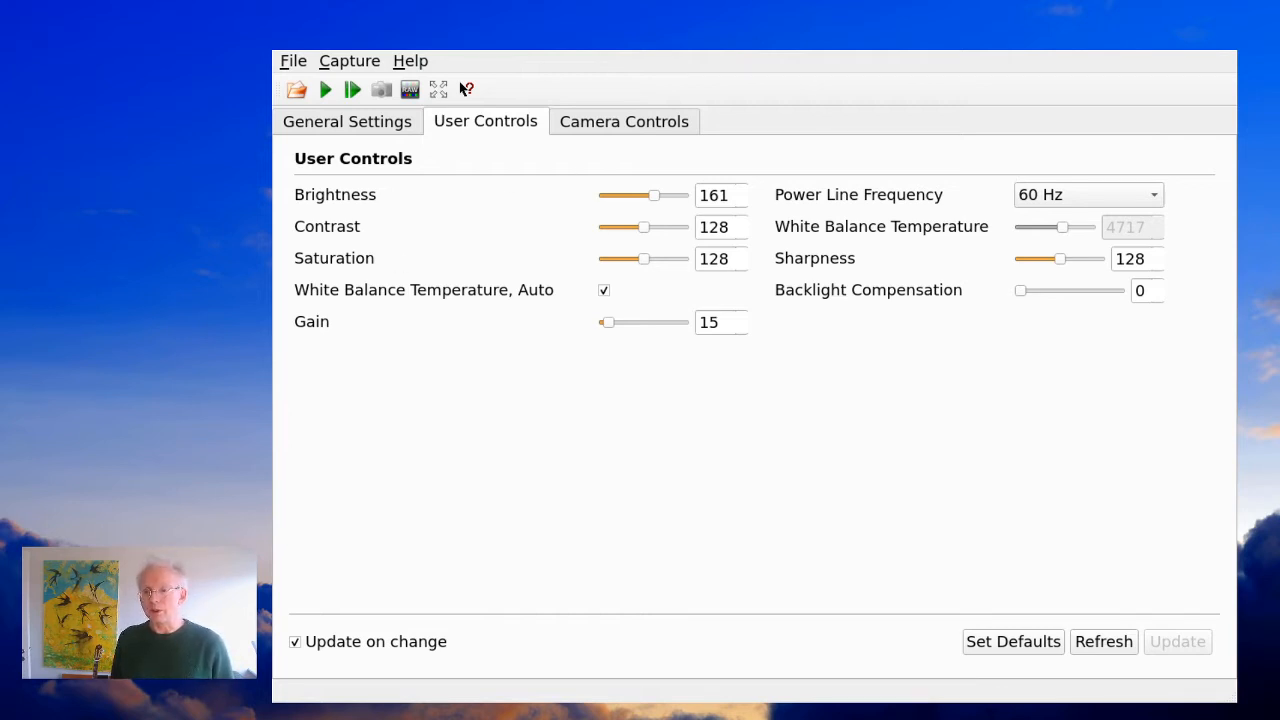
pyautogui.moveTo(720, 485)
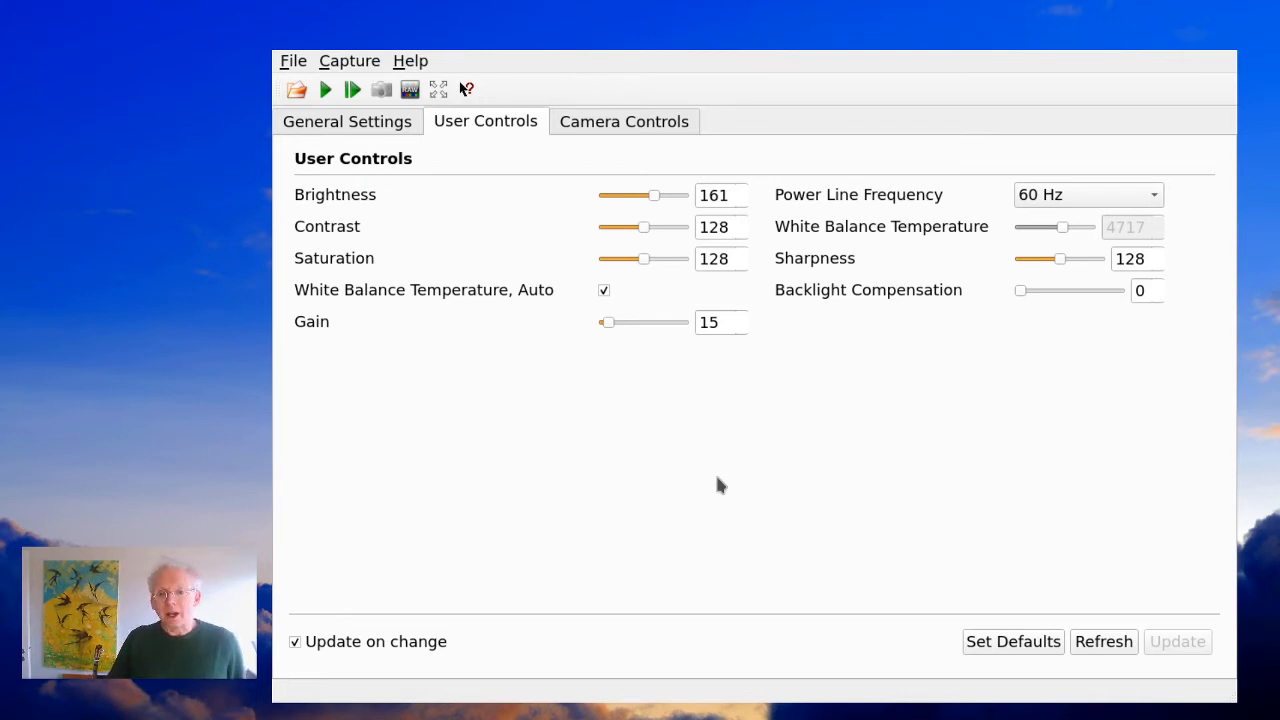
pyautogui.moveTo(446, 195)
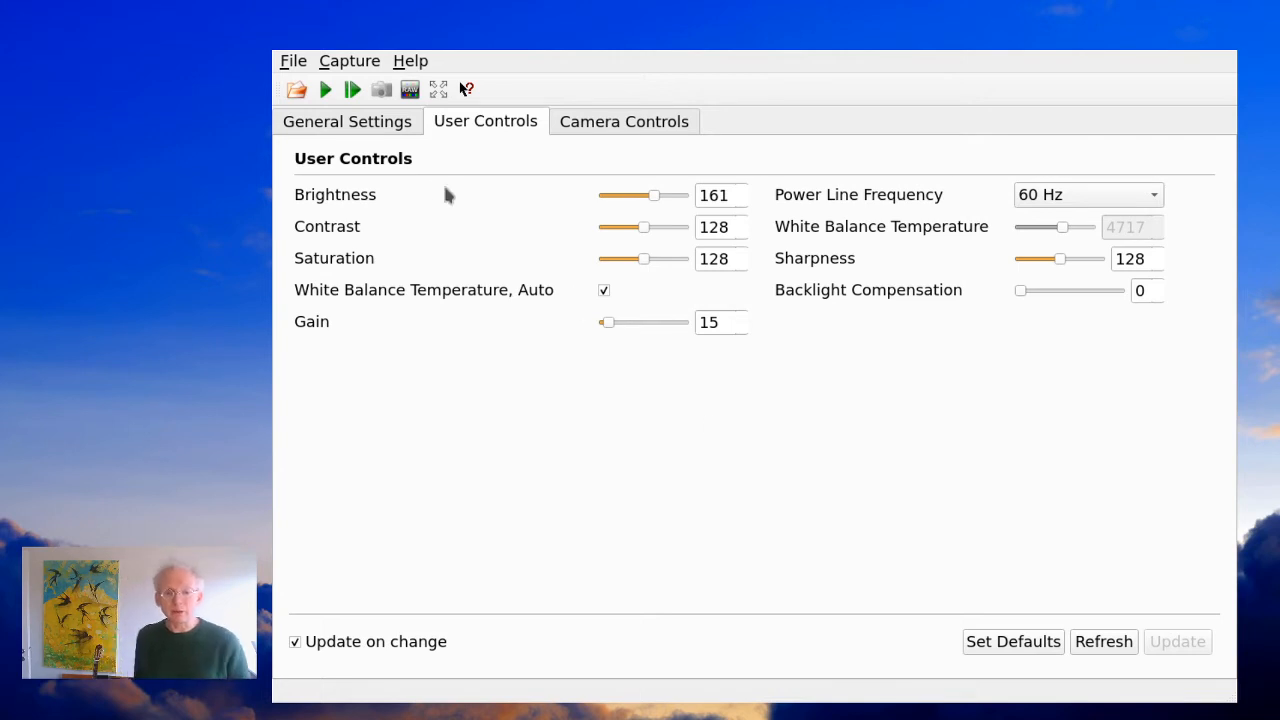
# Show the C920's general settings: YV12 (emulated) format, memory-mapped streaming, 4 buffers
pyautogui.click(347, 121)
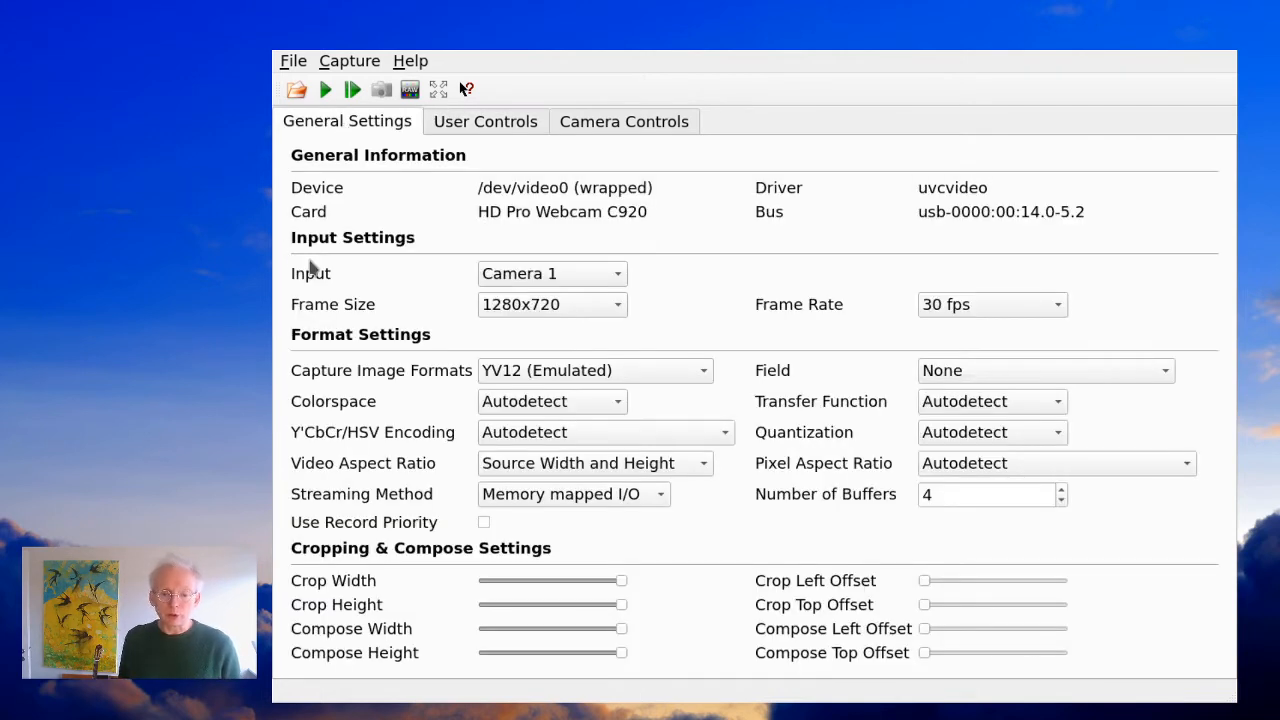
pyautogui.moveTo(508, 348)
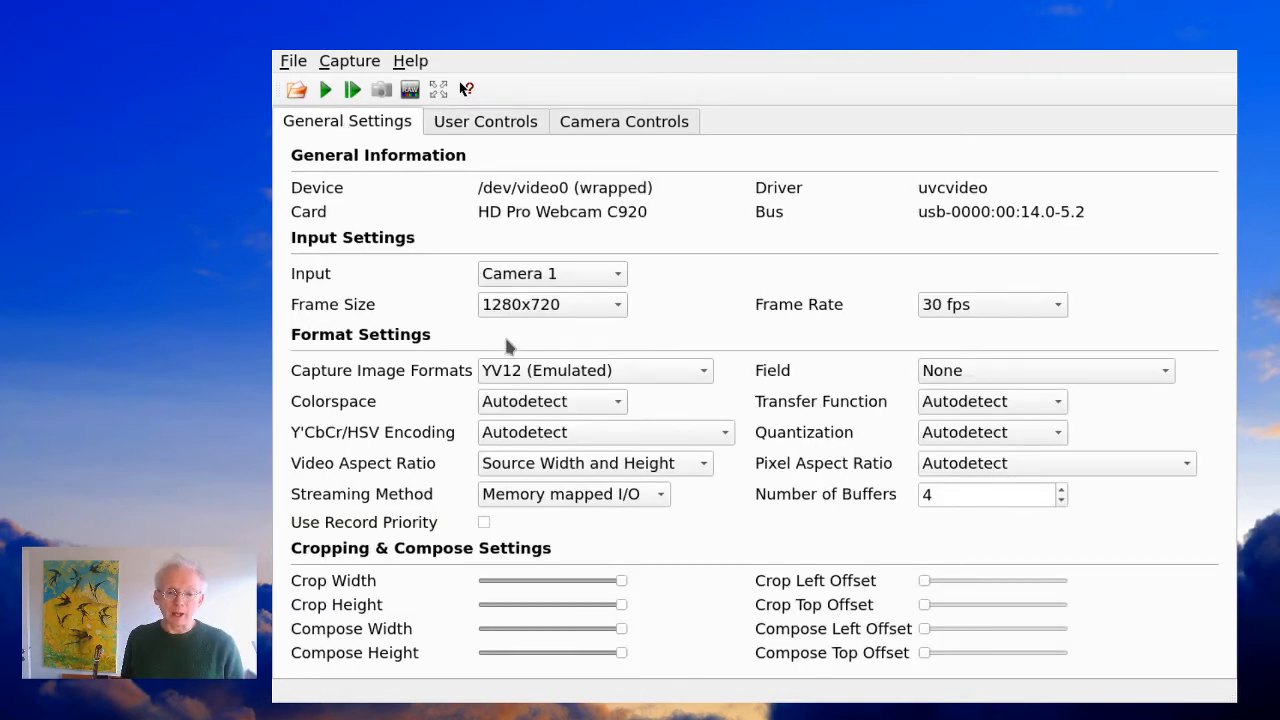
pyautogui.moveTo(532, 333)
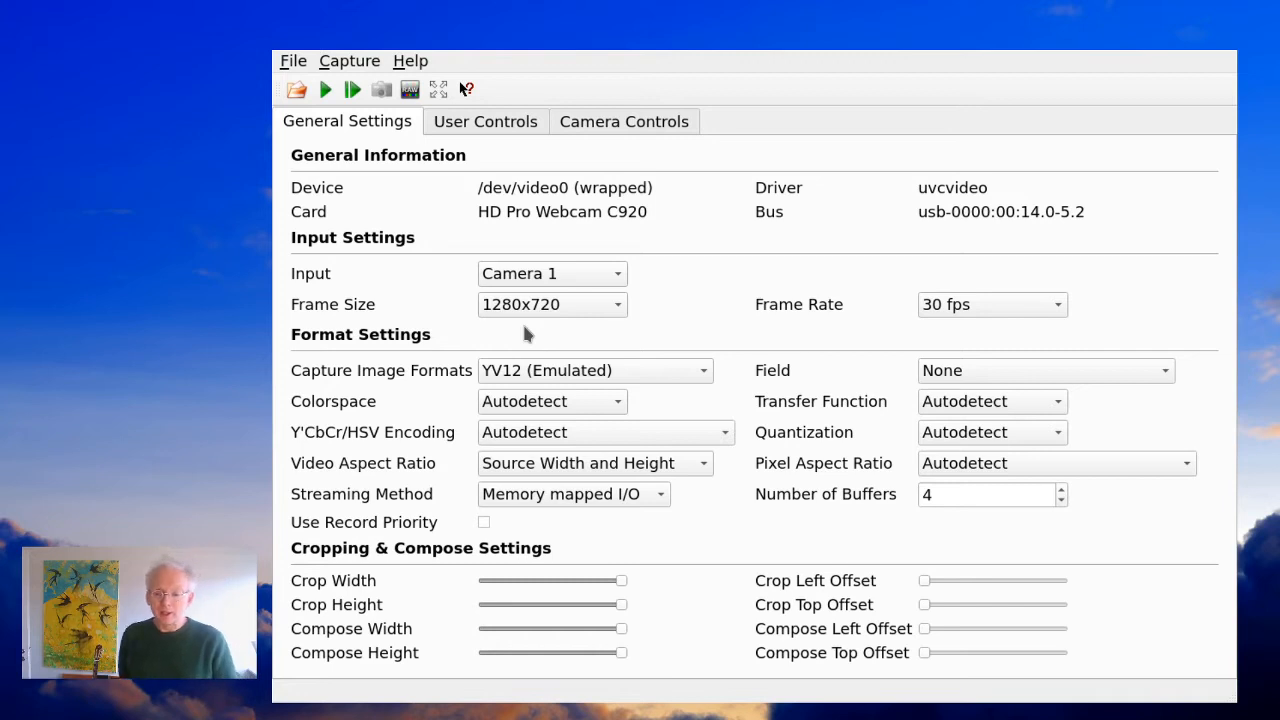
pyautogui.moveTo(935, 340)
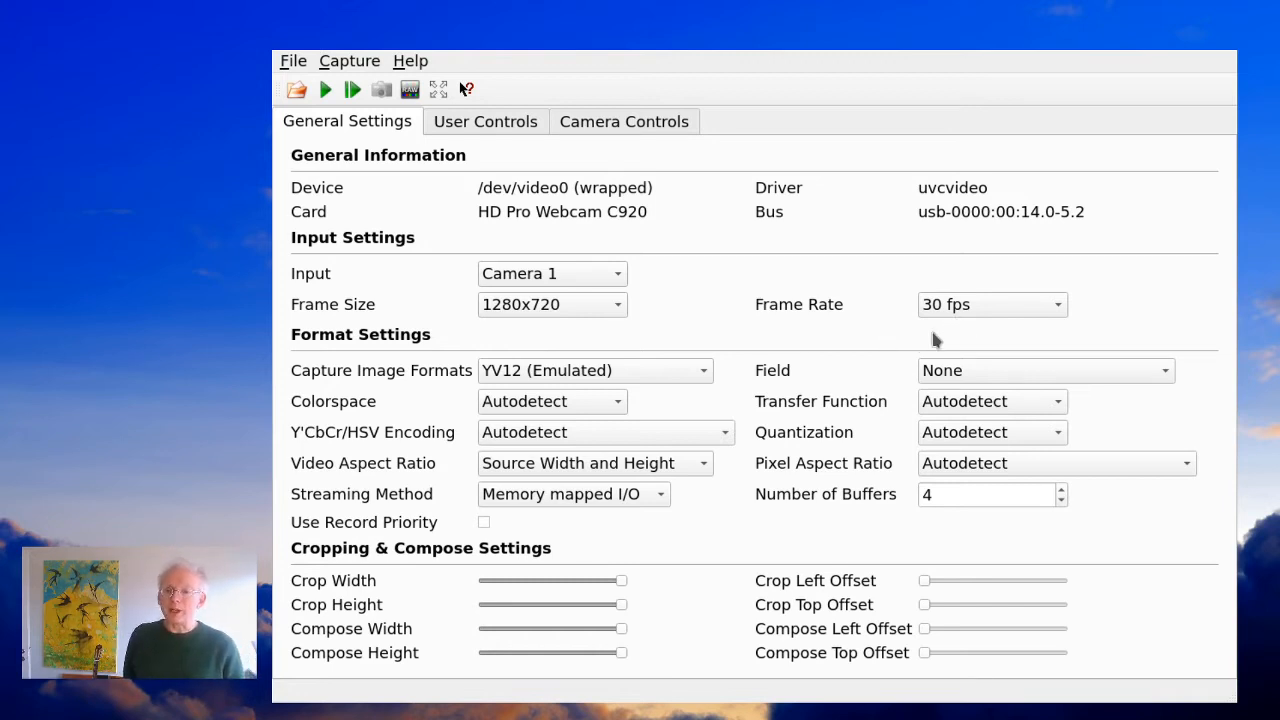
pyautogui.moveTo(455, 360)
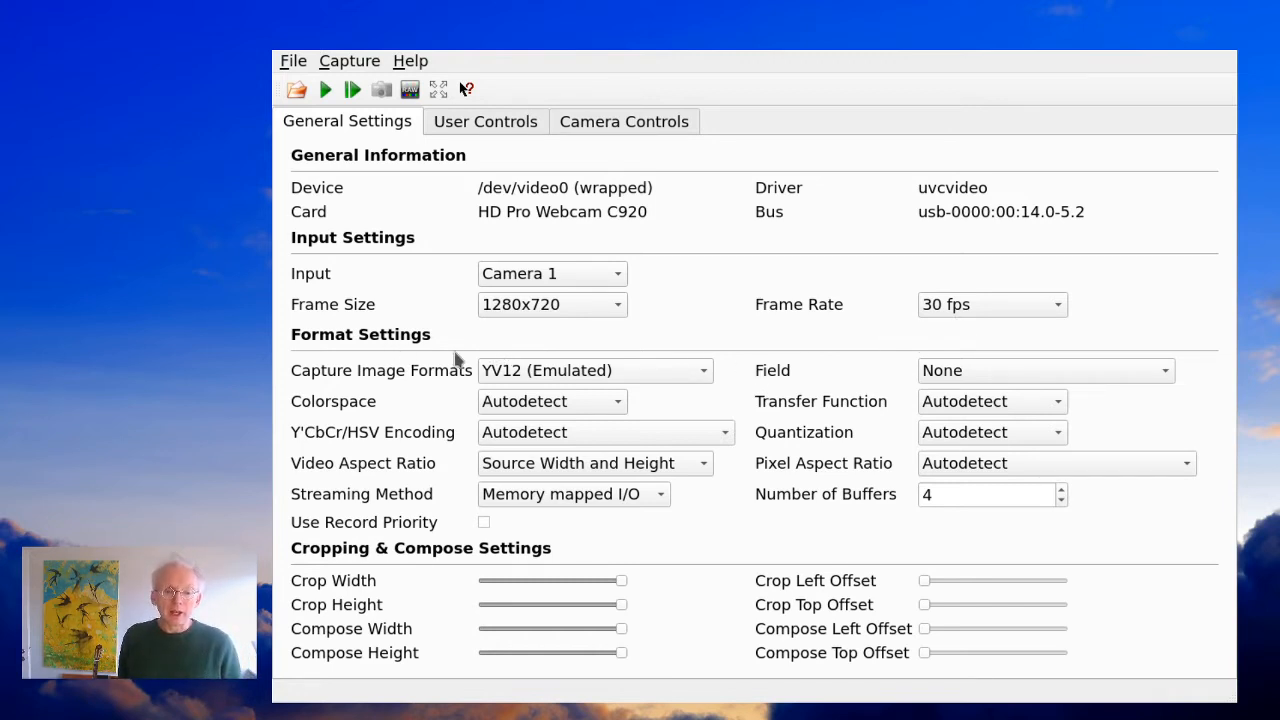
pyautogui.moveTo(363, 378)
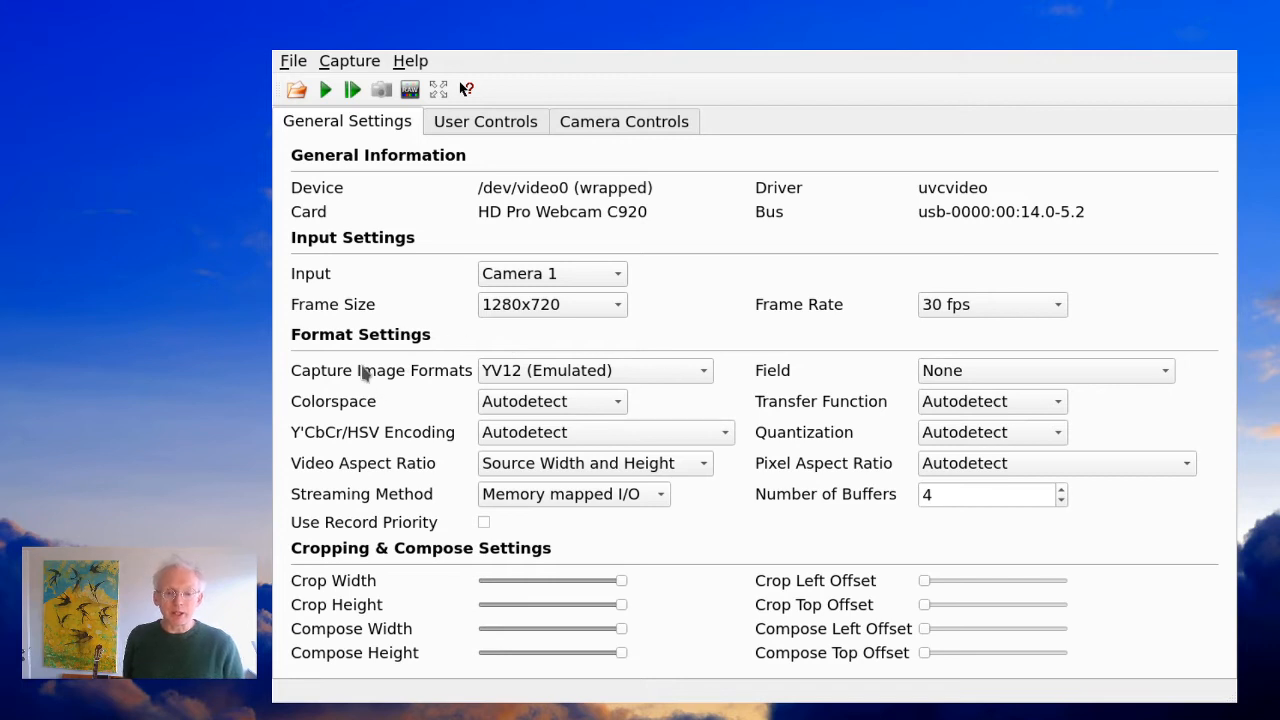
pyautogui.moveTo(352, 390)
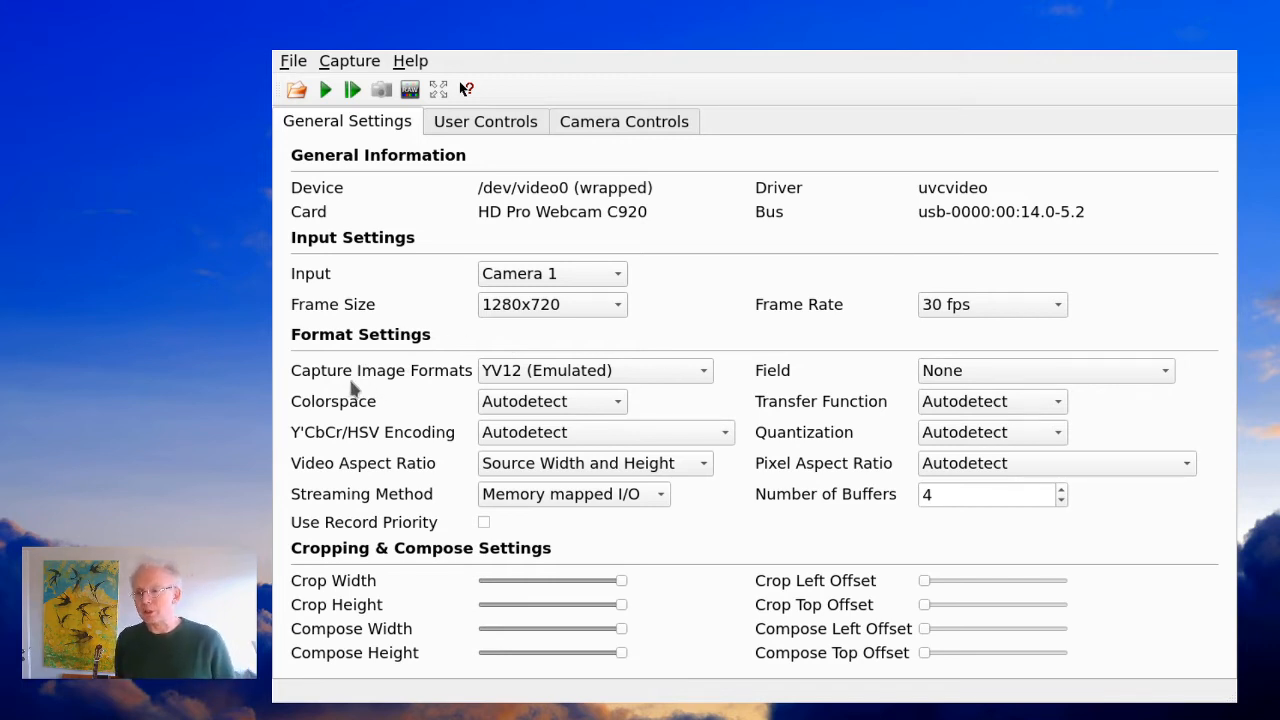
pyautogui.moveTo(472, 385)
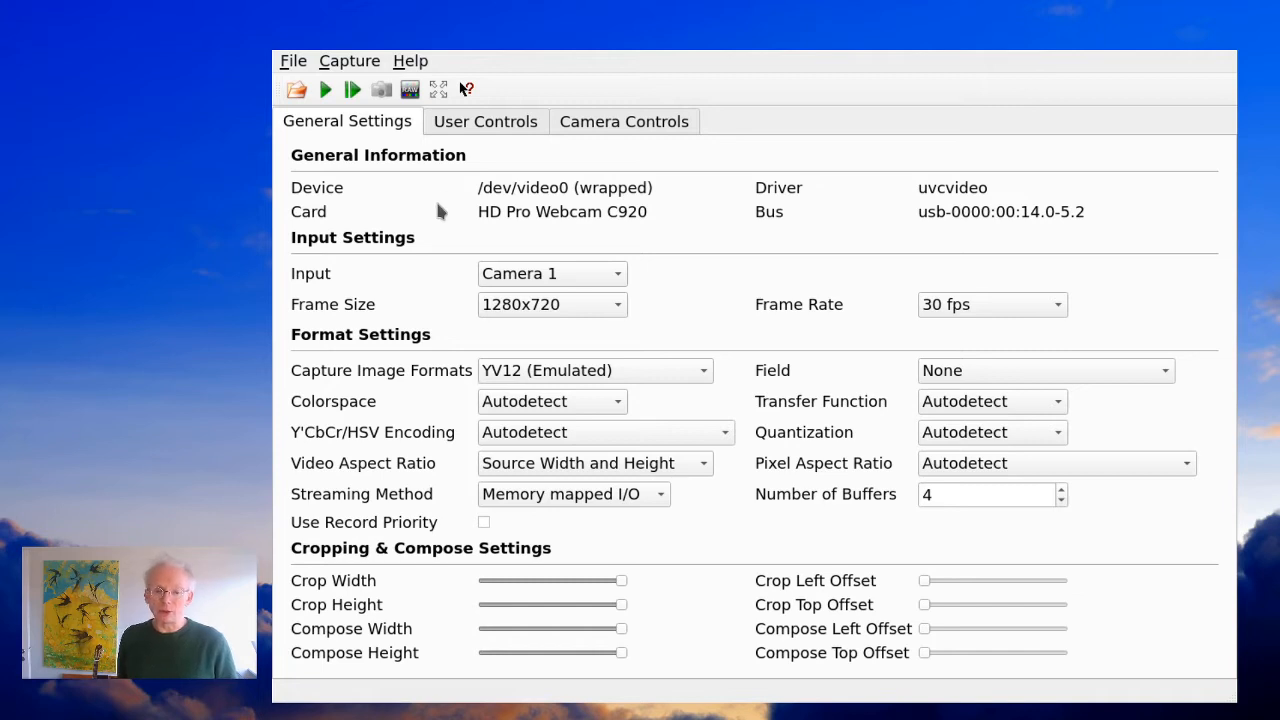
pyautogui.moveTo(458, 130)
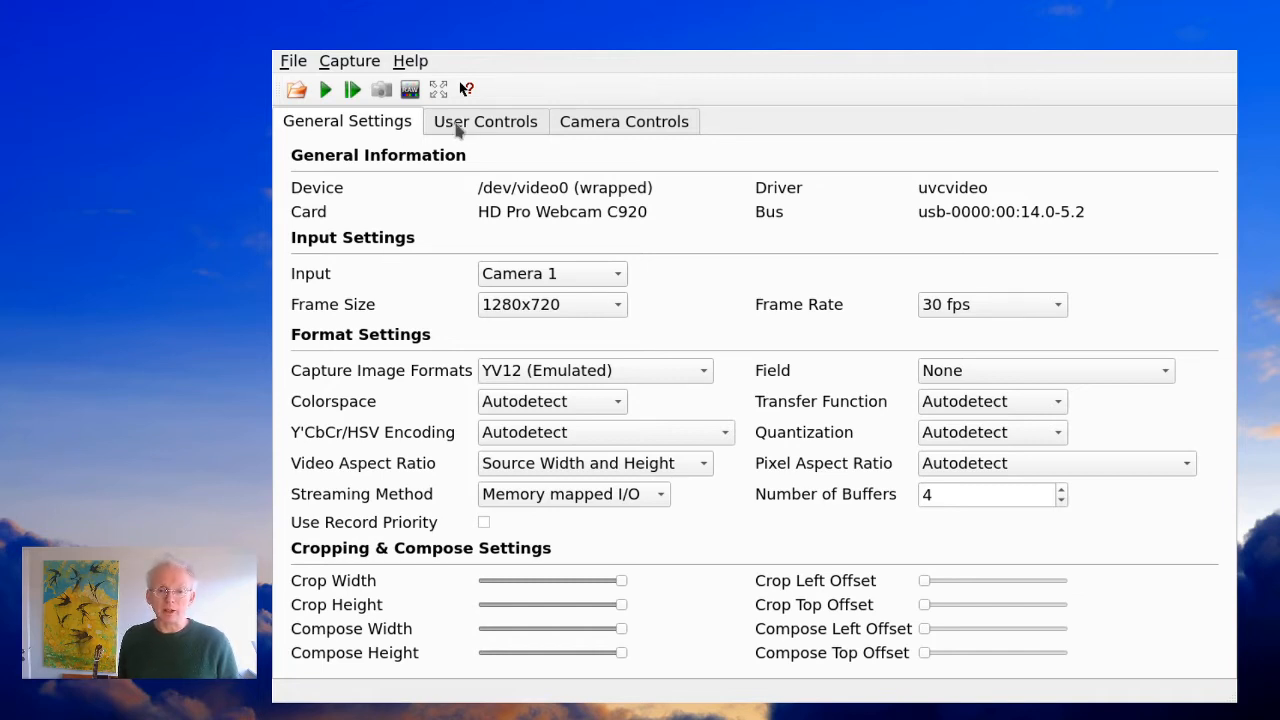
# Show the C920's User Controls: brightness 161, contrast and saturation 128, gain 15
pyautogui.click(485, 121)
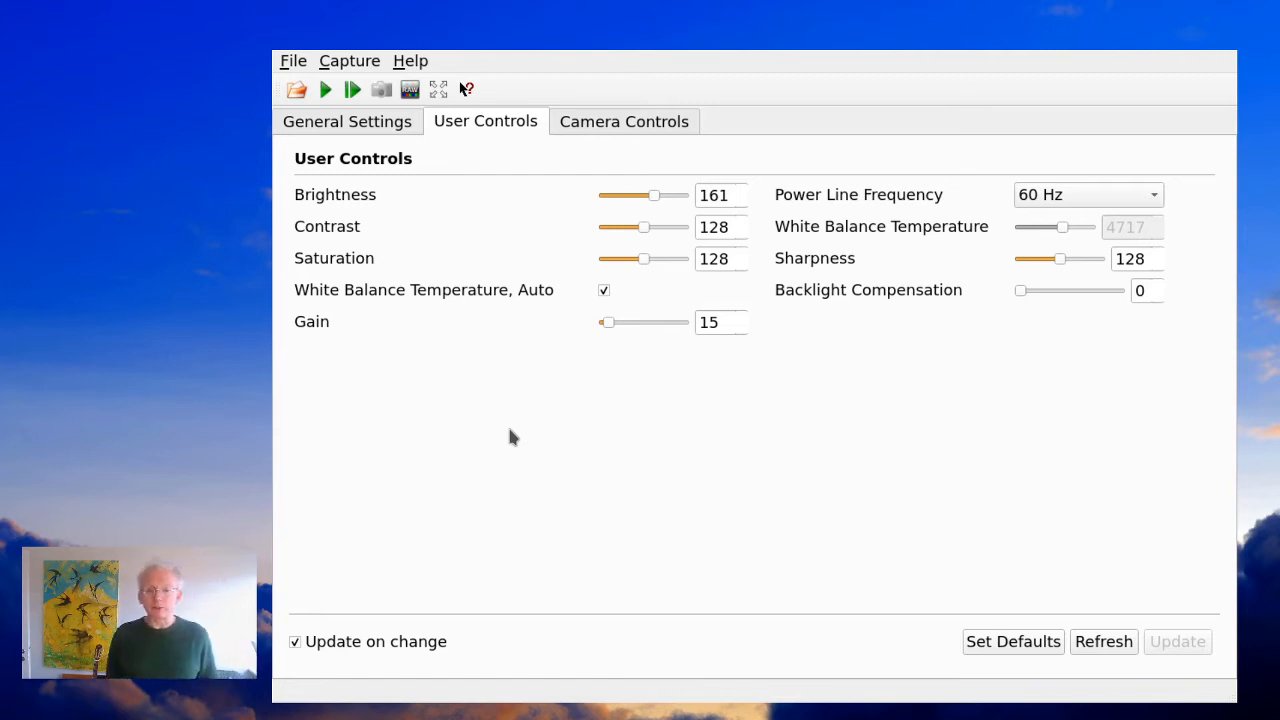
pyautogui.moveTo(337, 460)
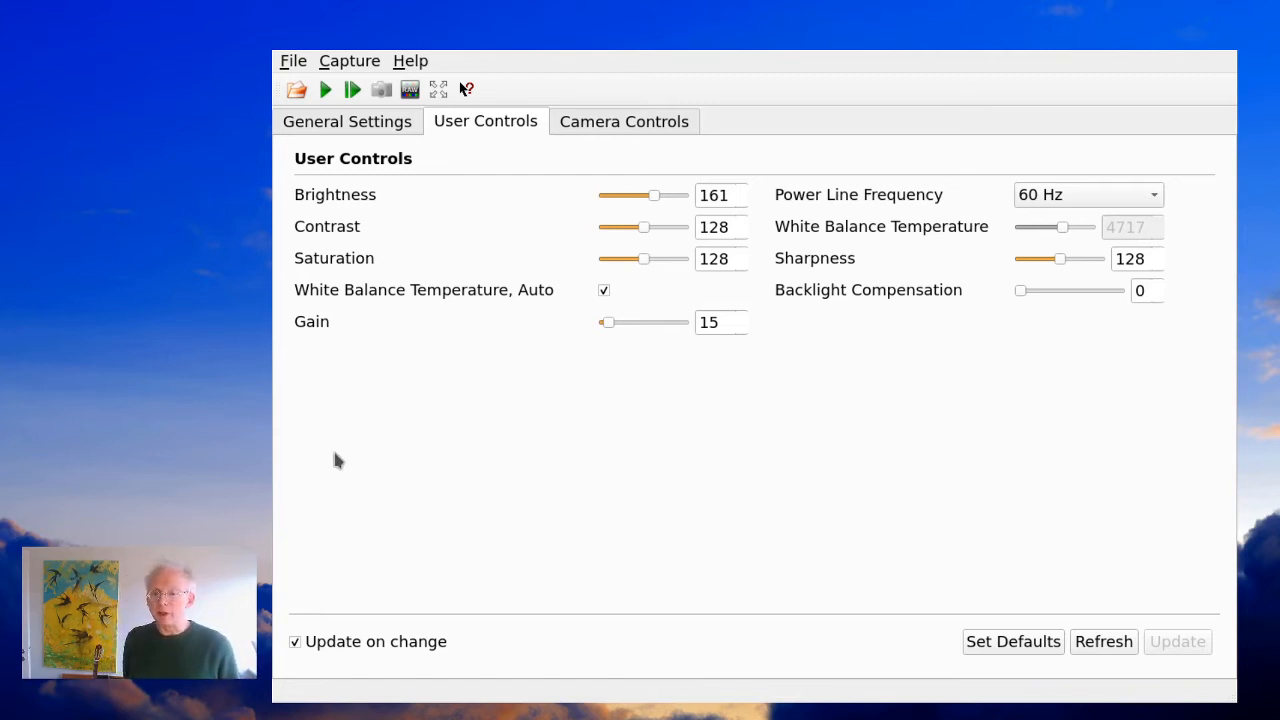
pyautogui.moveTo(547, 257)
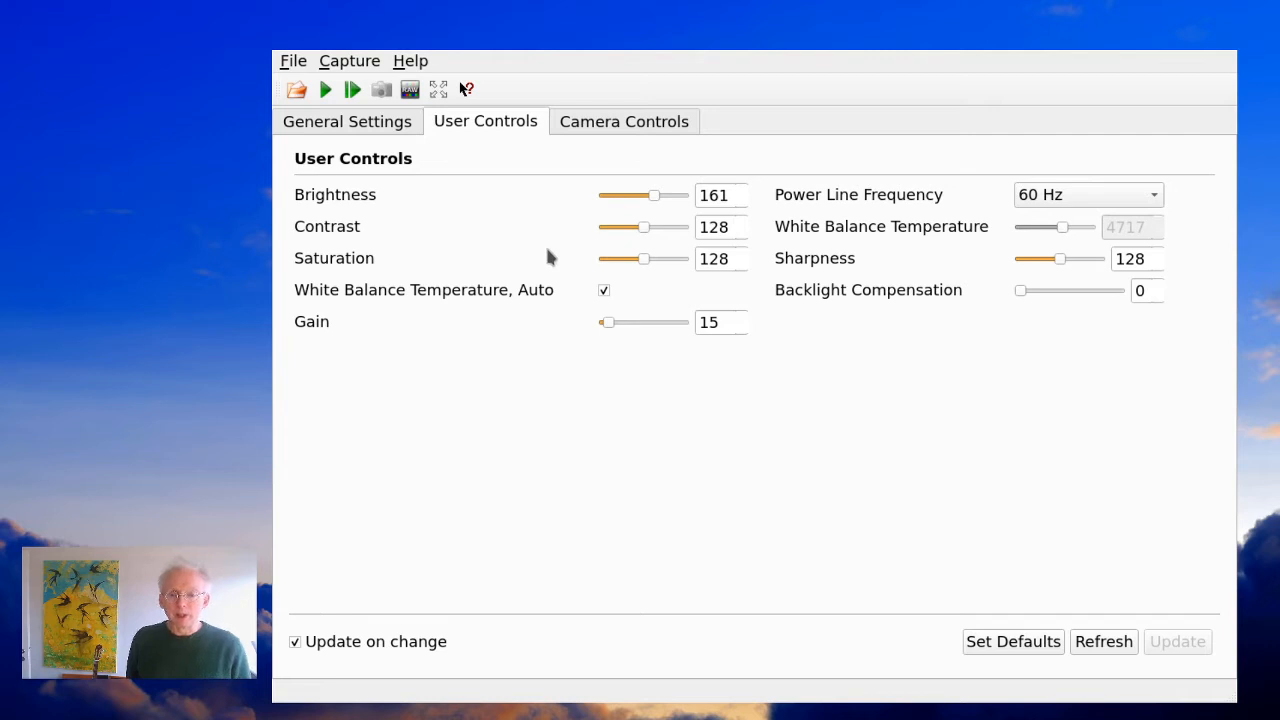
pyautogui.moveTo(823, 241)
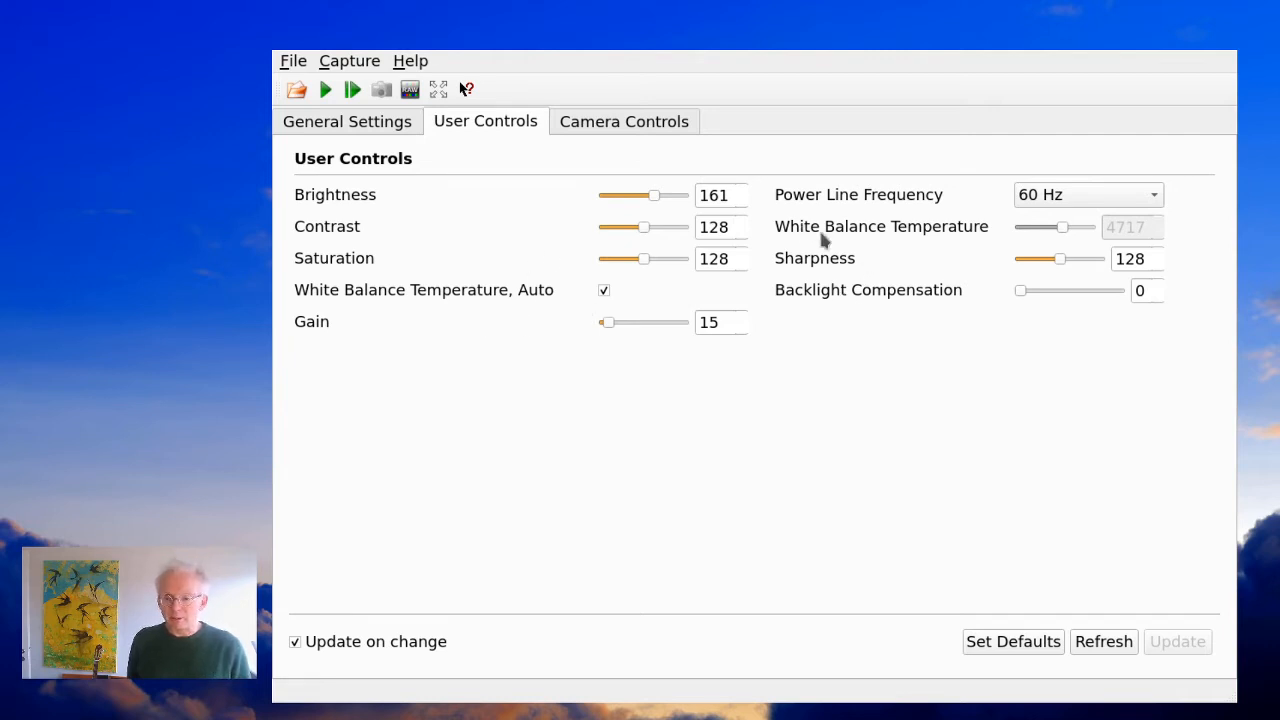
pyautogui.moveTo(470, 350)
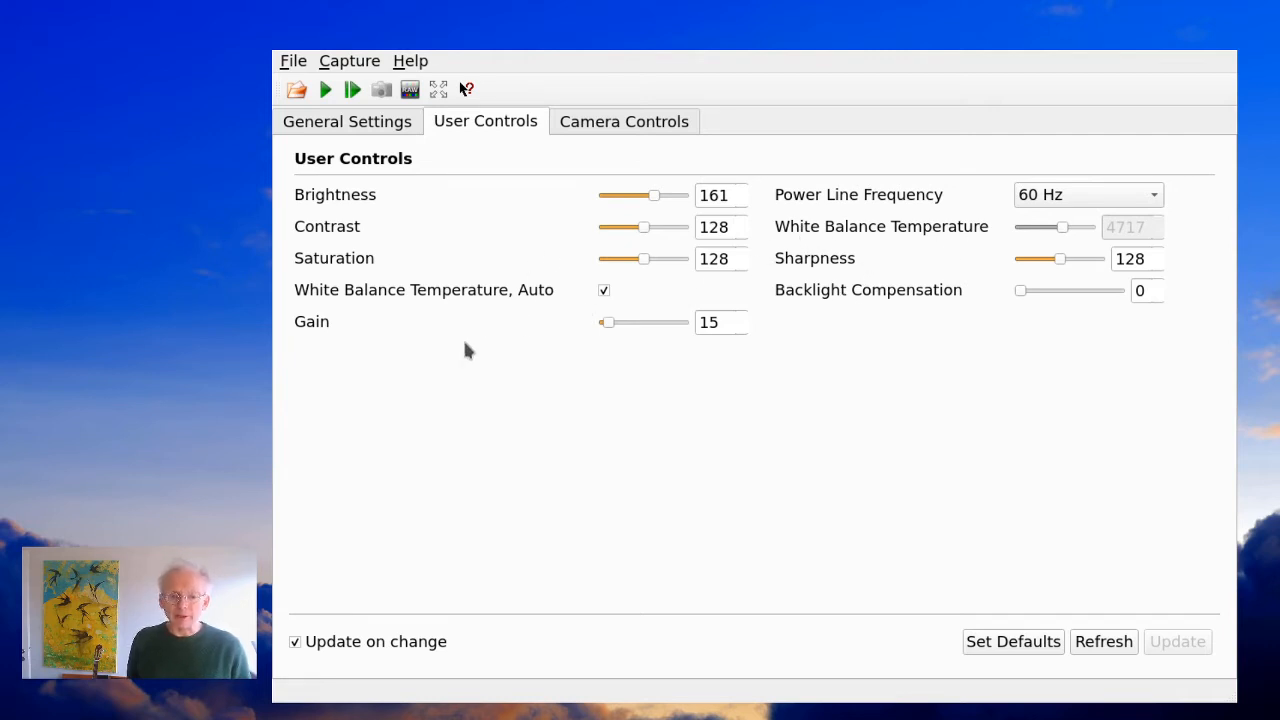
pyautogui.moveTo(563, 303)
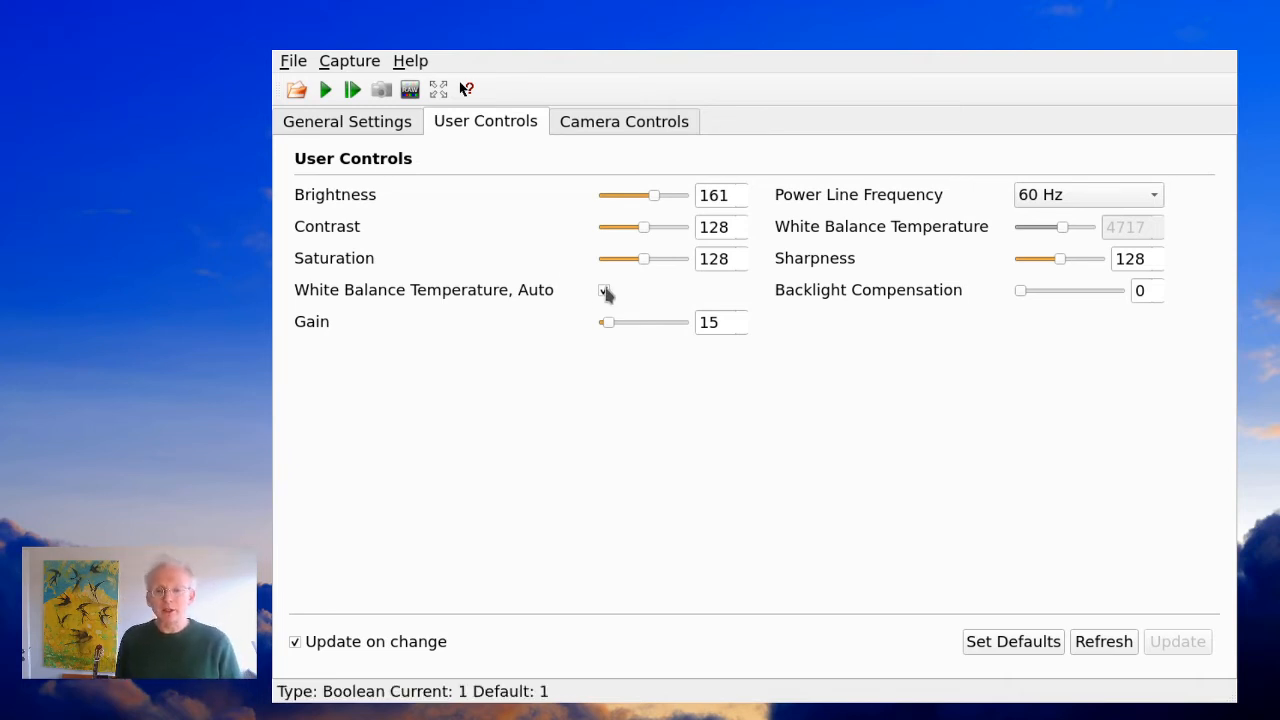
# Disable automatic white balance and set white balance temperature to 4556
pyautogui.click(604, 289)
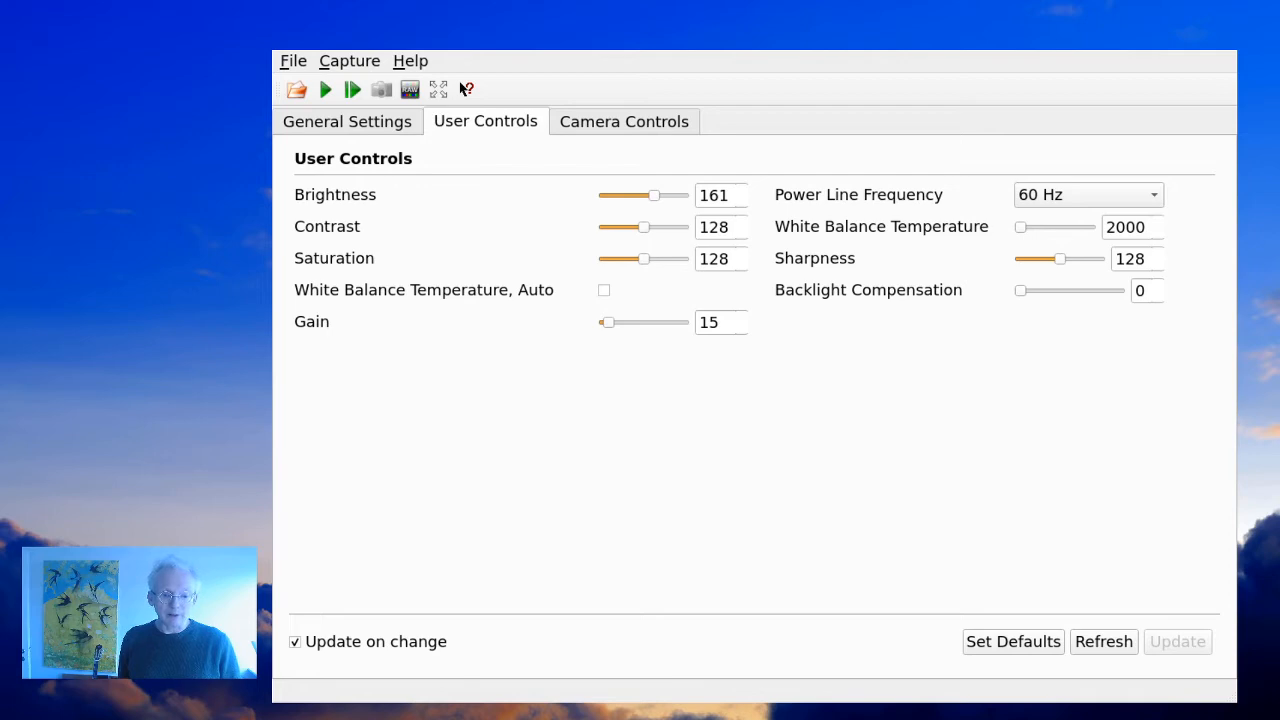
pyautogui.moveTo(1020, 227); pyautogui.dragTo(1060, 227)
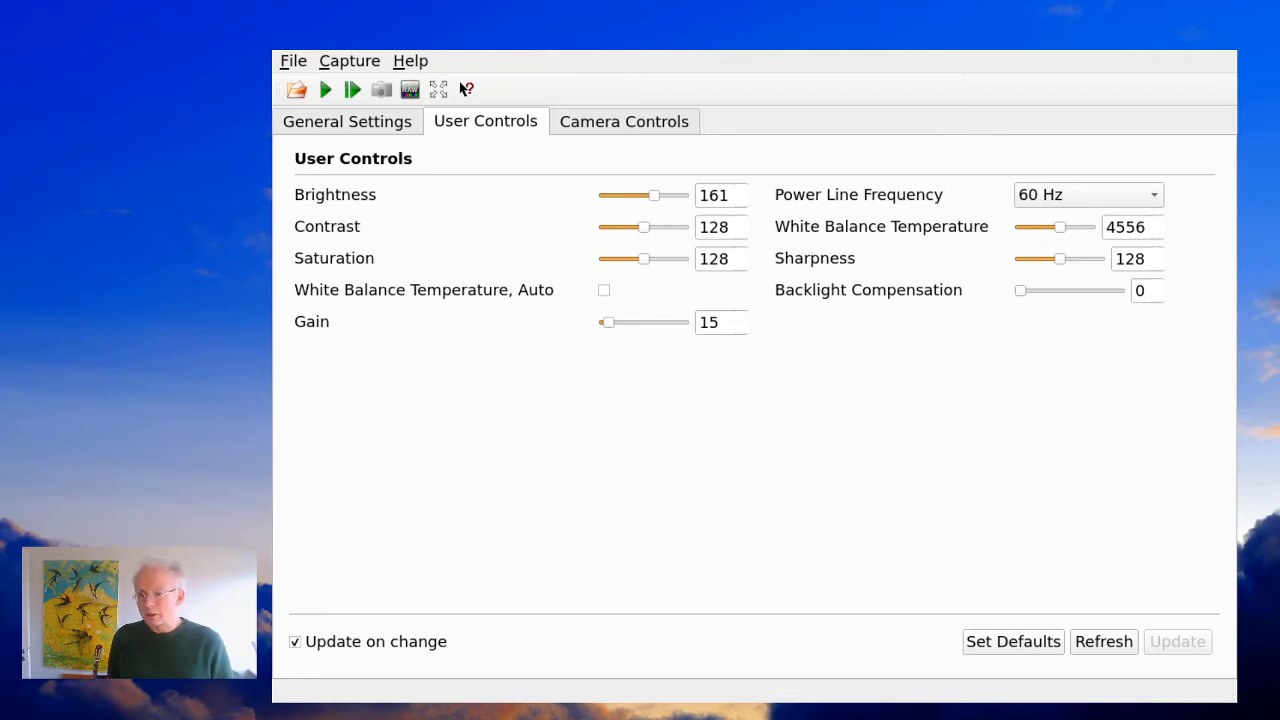
pyautogui.moveTo(636, 195)
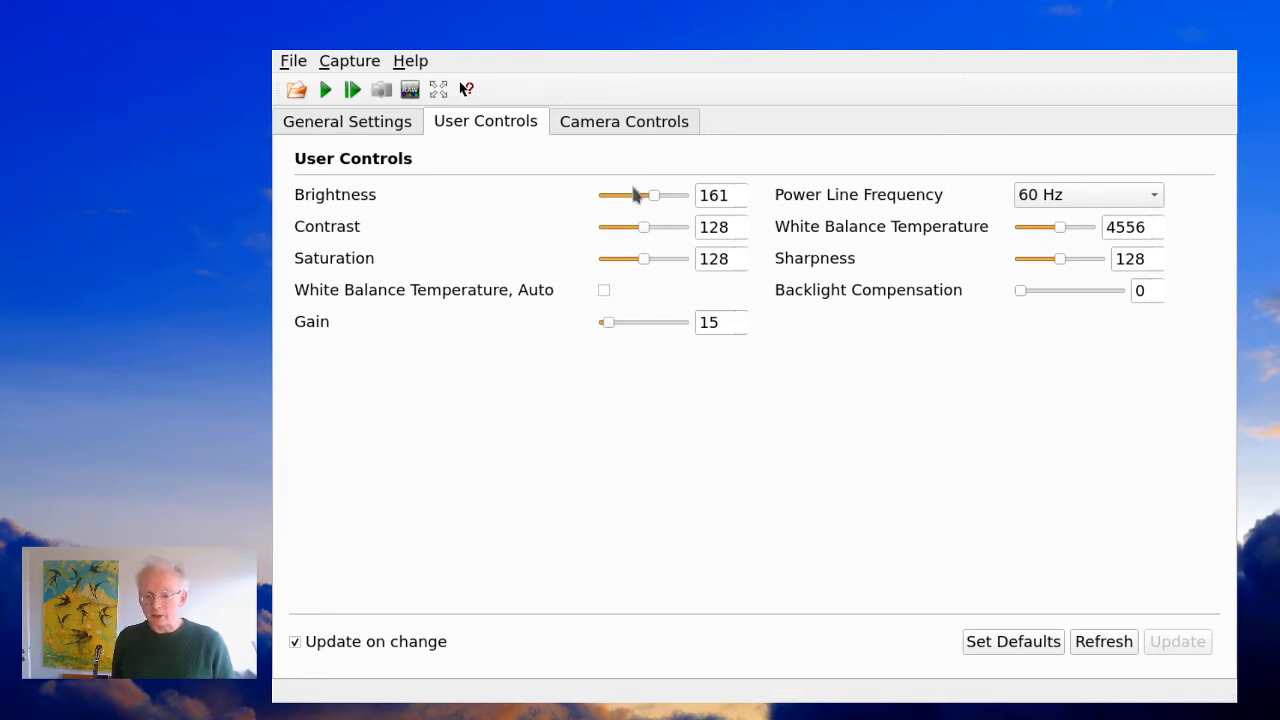
# Try brightness at 128 and 172, then settle on 139
pyautogui.moveTo(654, 195); pyautogui.dragTo(643, 195)
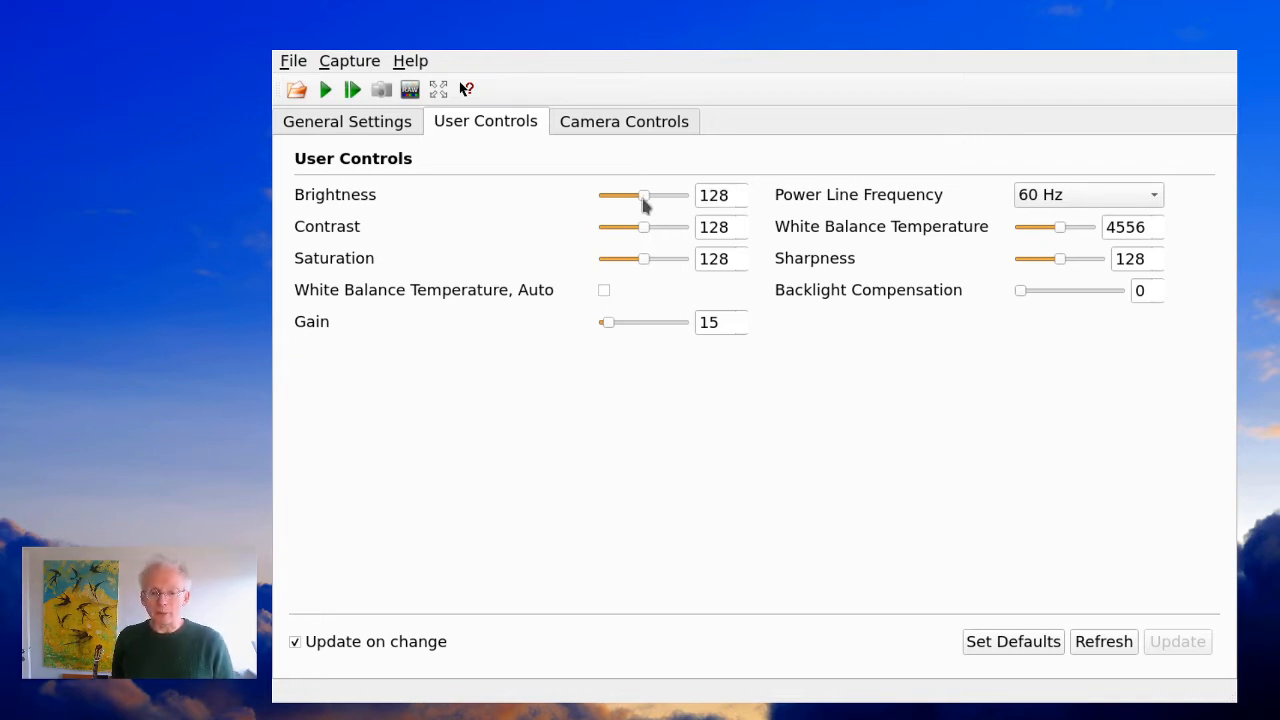
pyautogui.moveTo(644, 195); pyautogui.dragTo(657, 195)
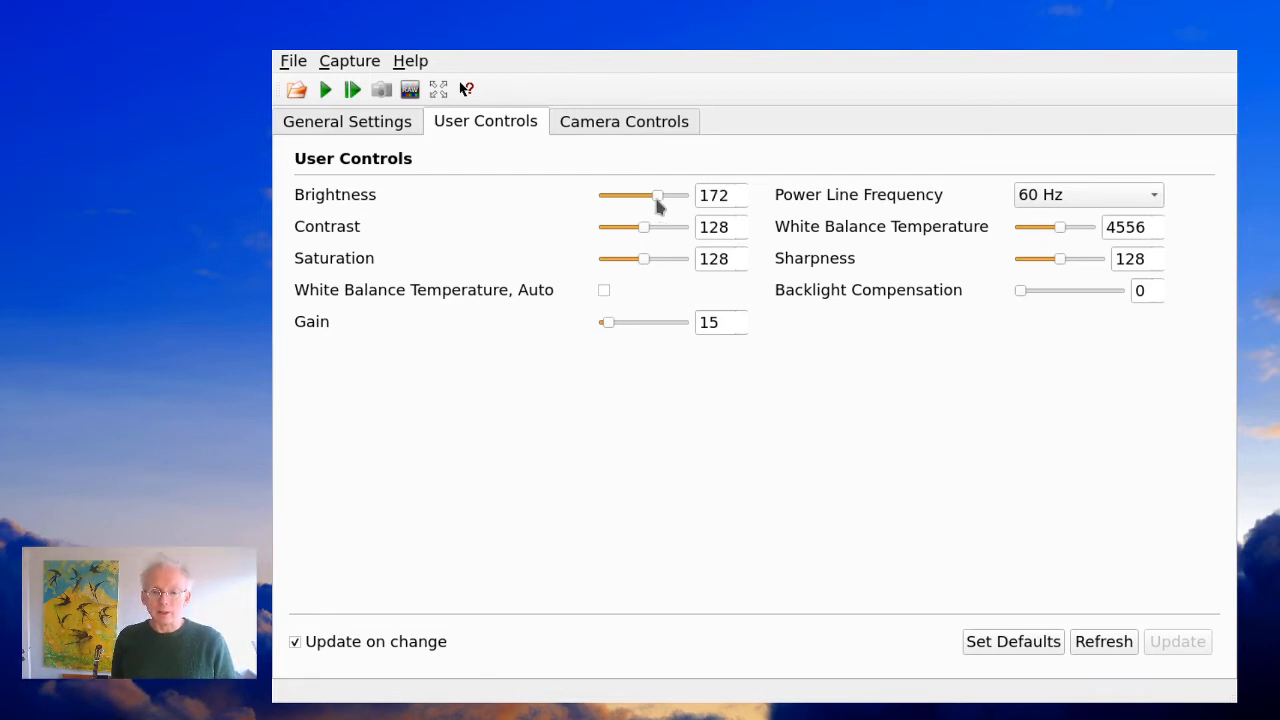
pyautogui.moveTo(657, 195); pyautogui.dragTo(646, 195)
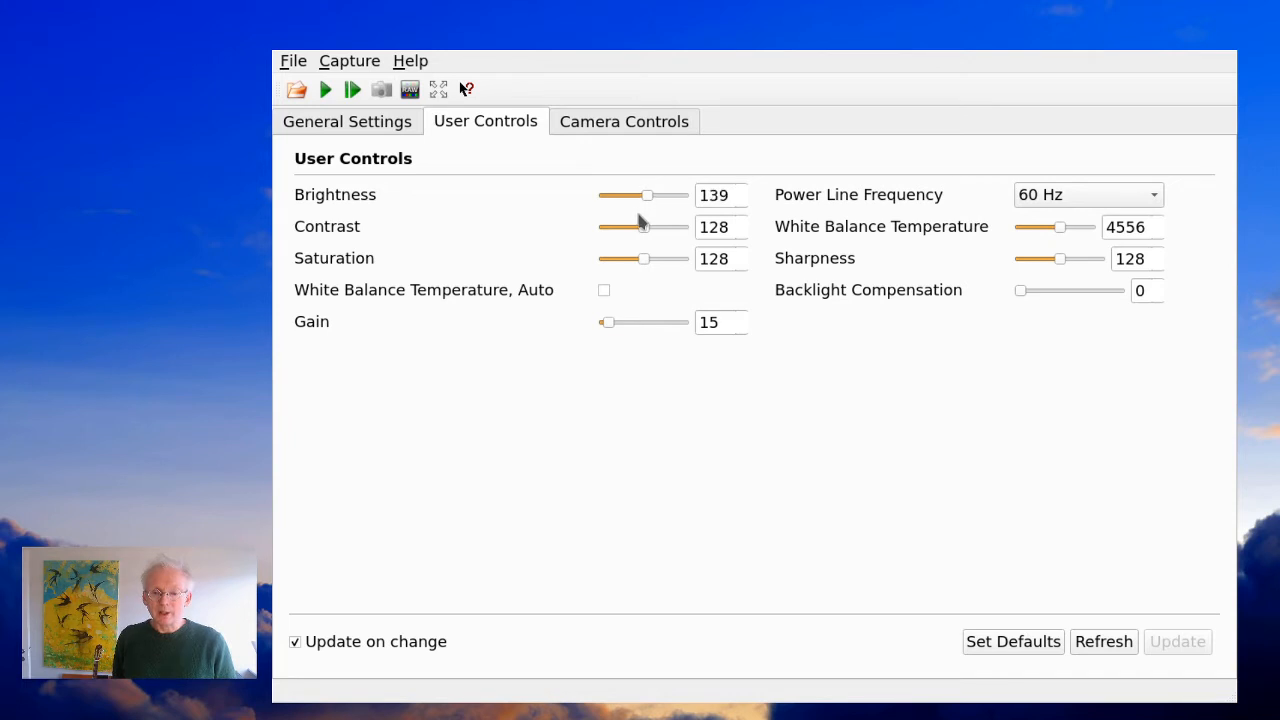
# Test contrast at 169, 133 and 141, then return it to 128
pyautogui.moveTo(644, 227); pyautogui.dragTo(657, 227)
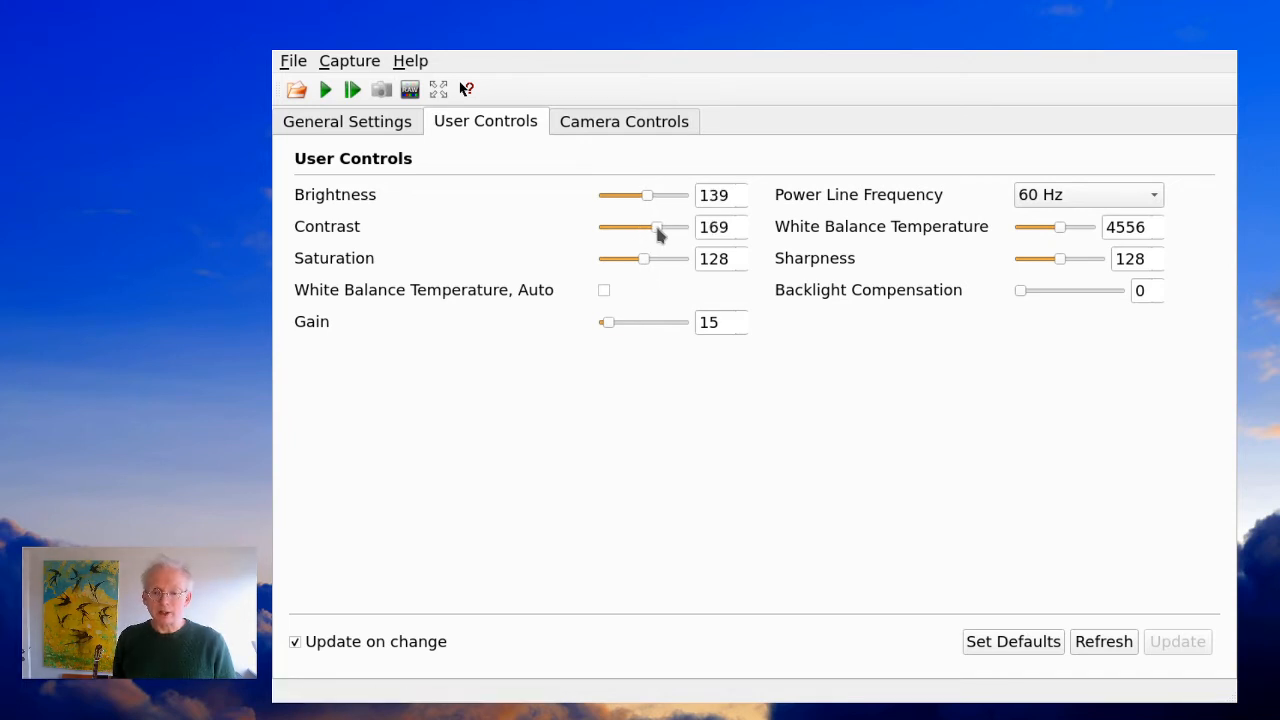
pyautogui.moveTo(657, 227); pyautogui.dragTo(644, 227)
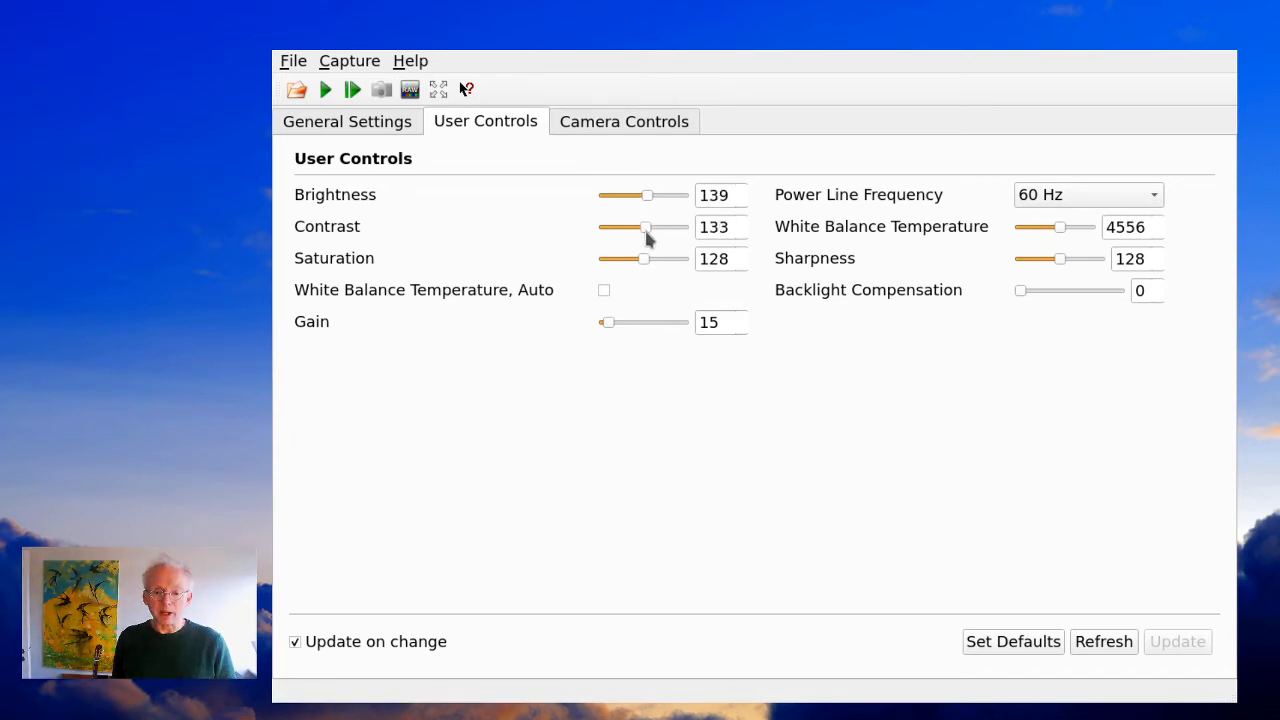
pyautogui.moveTo(643, 227); pyautogui.dragTo(650, 227)
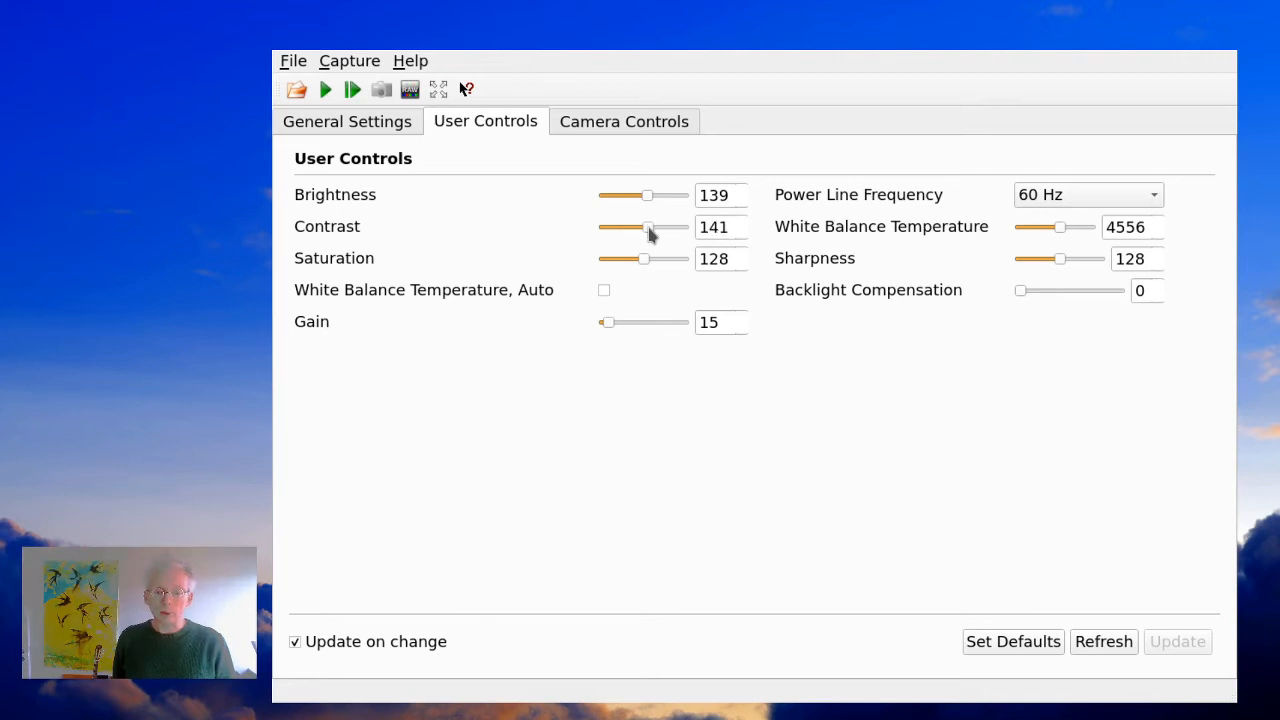
pyautogui.moveTo(650, 227); pyautogui.dragTo(643, 227)
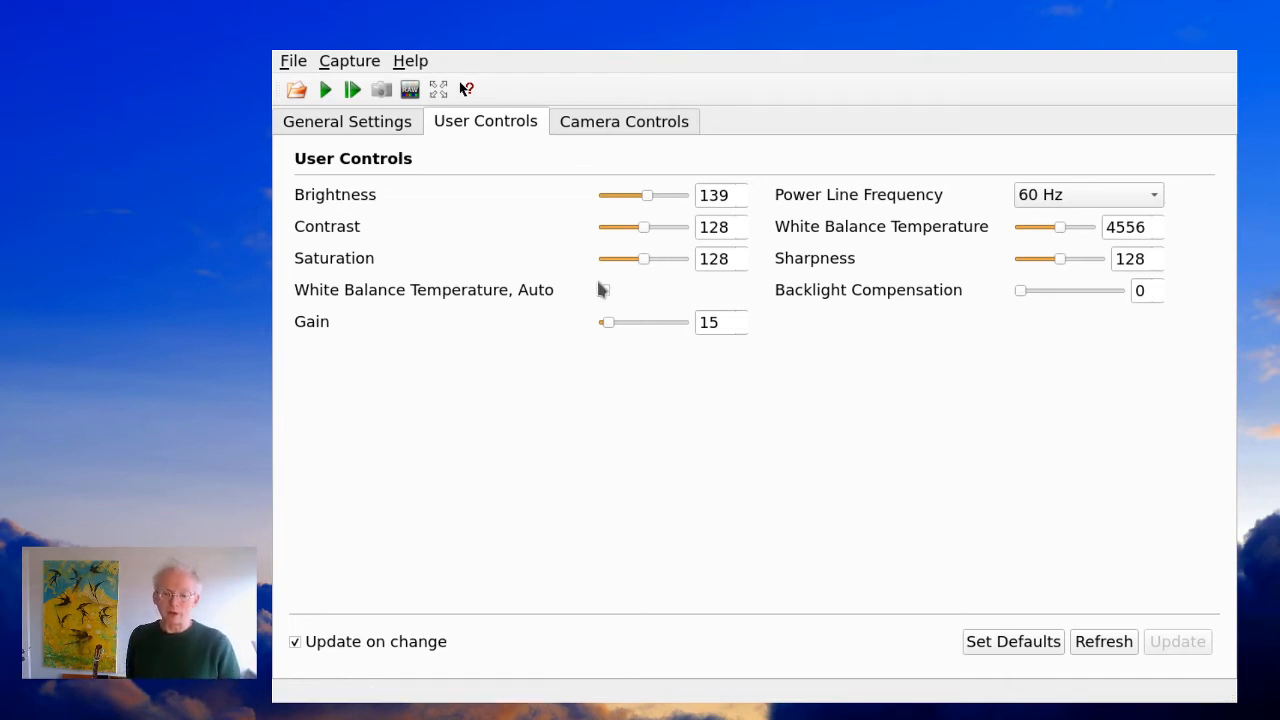
# Re-enable automatic white balance and raise sharpness from 128 to 136
pyautogui.click(603, 289)
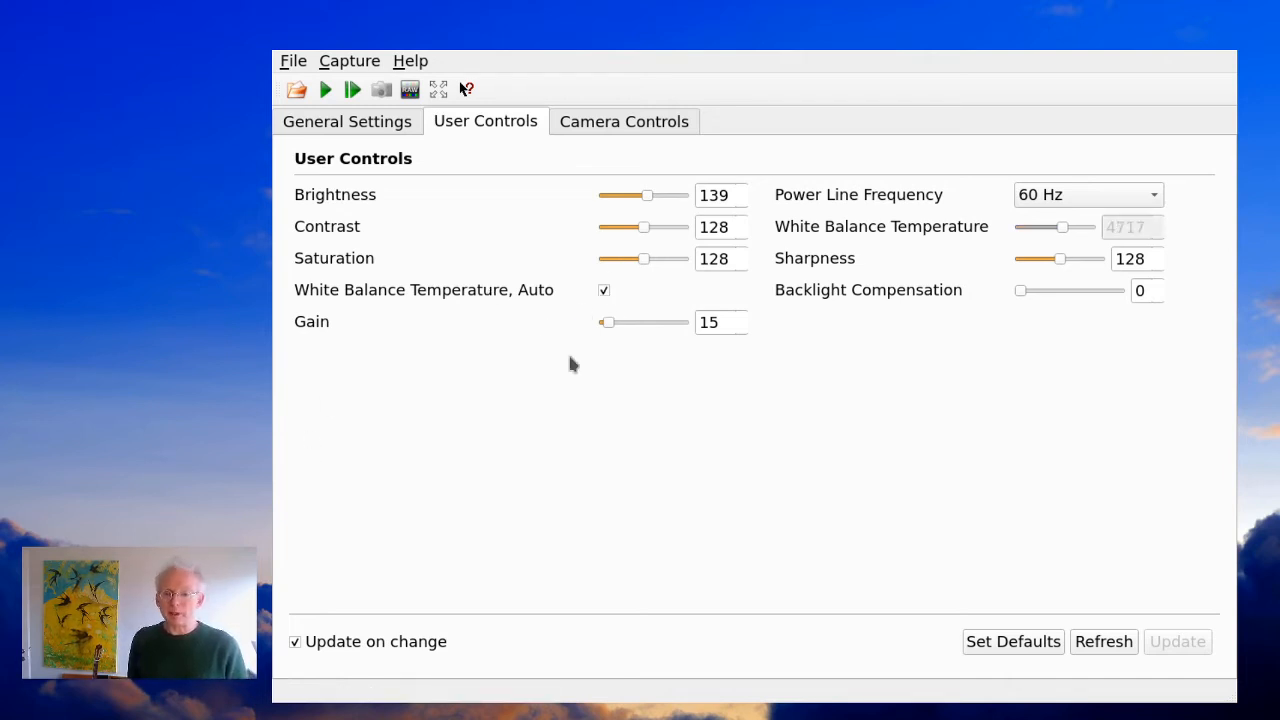
pyautogui.moveTo(585, 373)
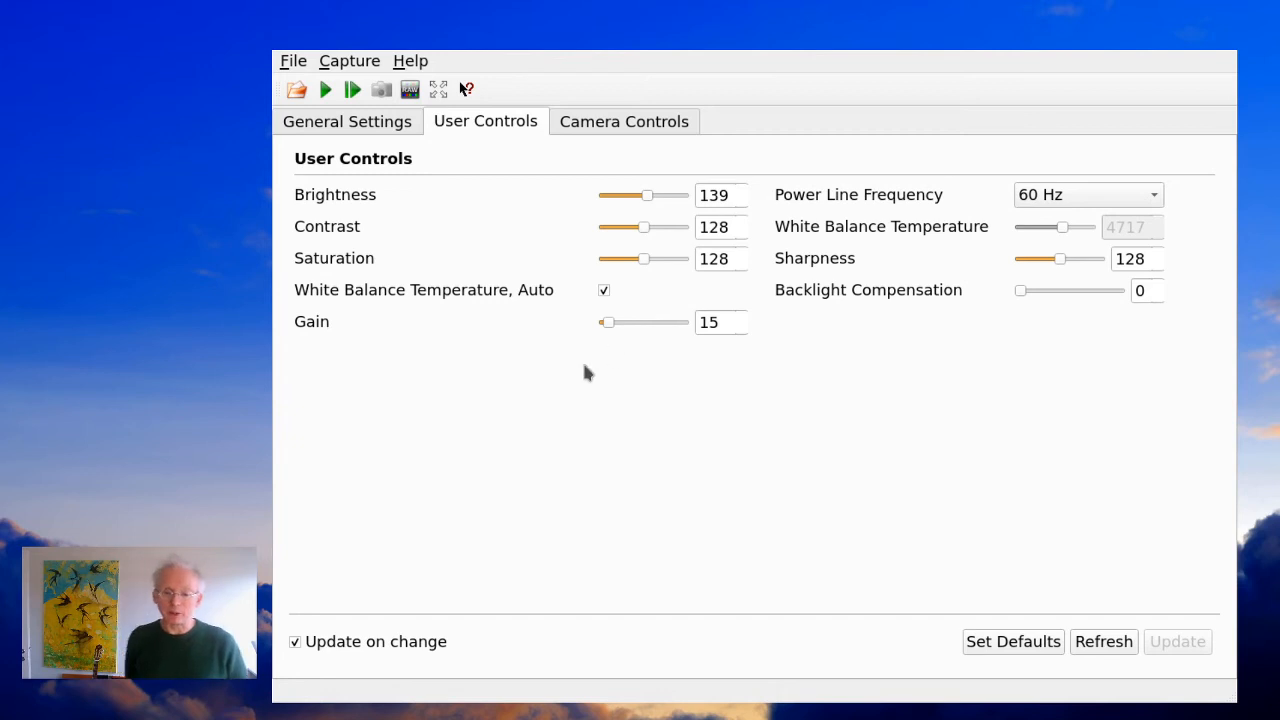
pyautogui.moveTo(1082, 248)
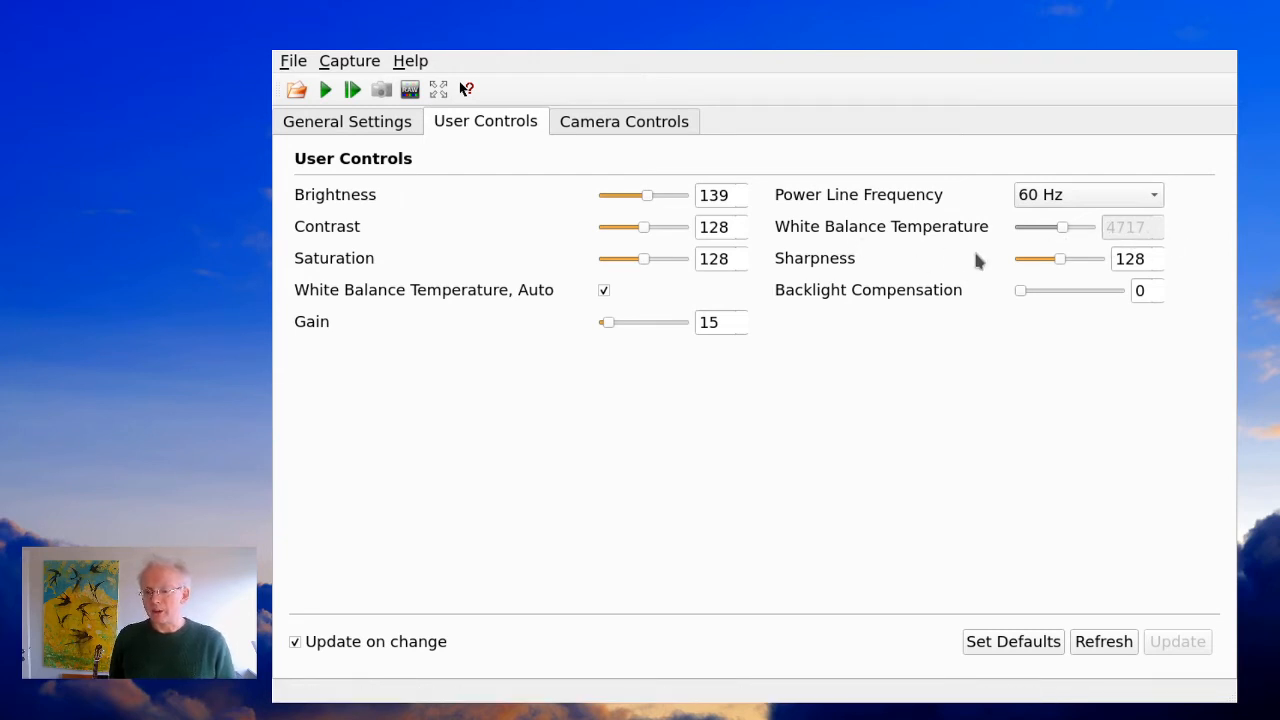
pyautogui.moveTo(870, 270)
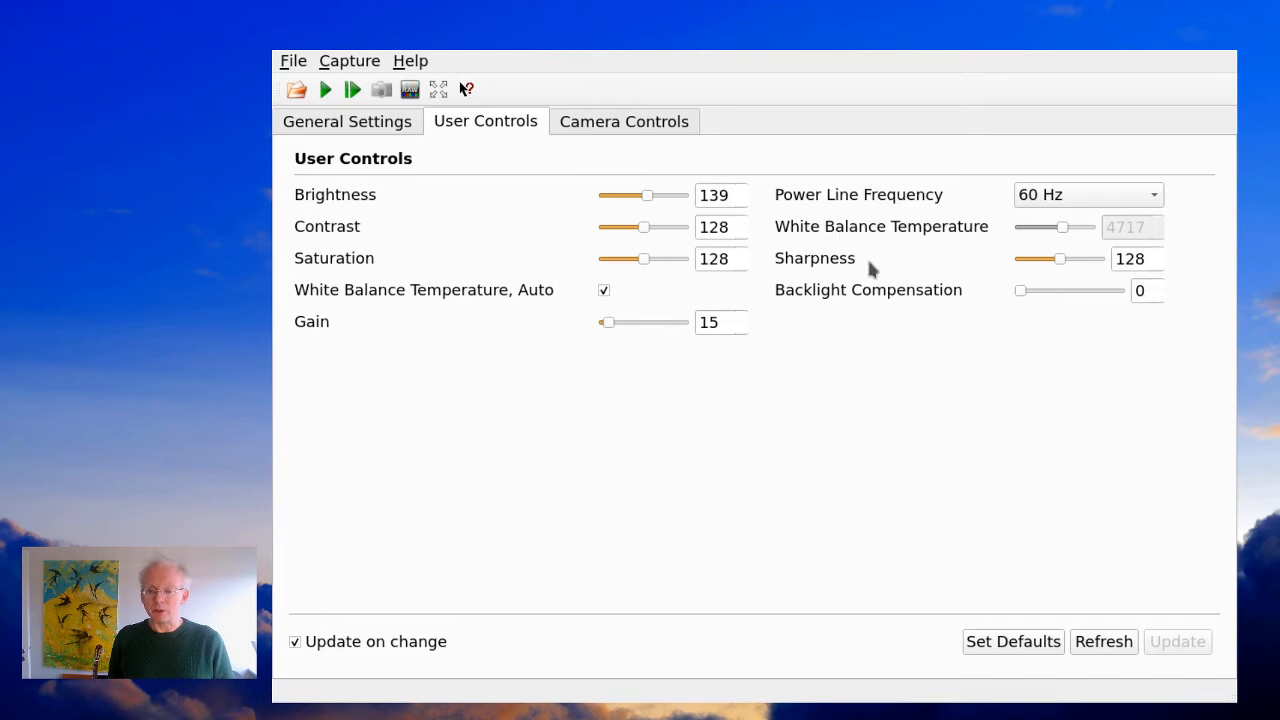
pyautogui.moveTo(1060, 260)
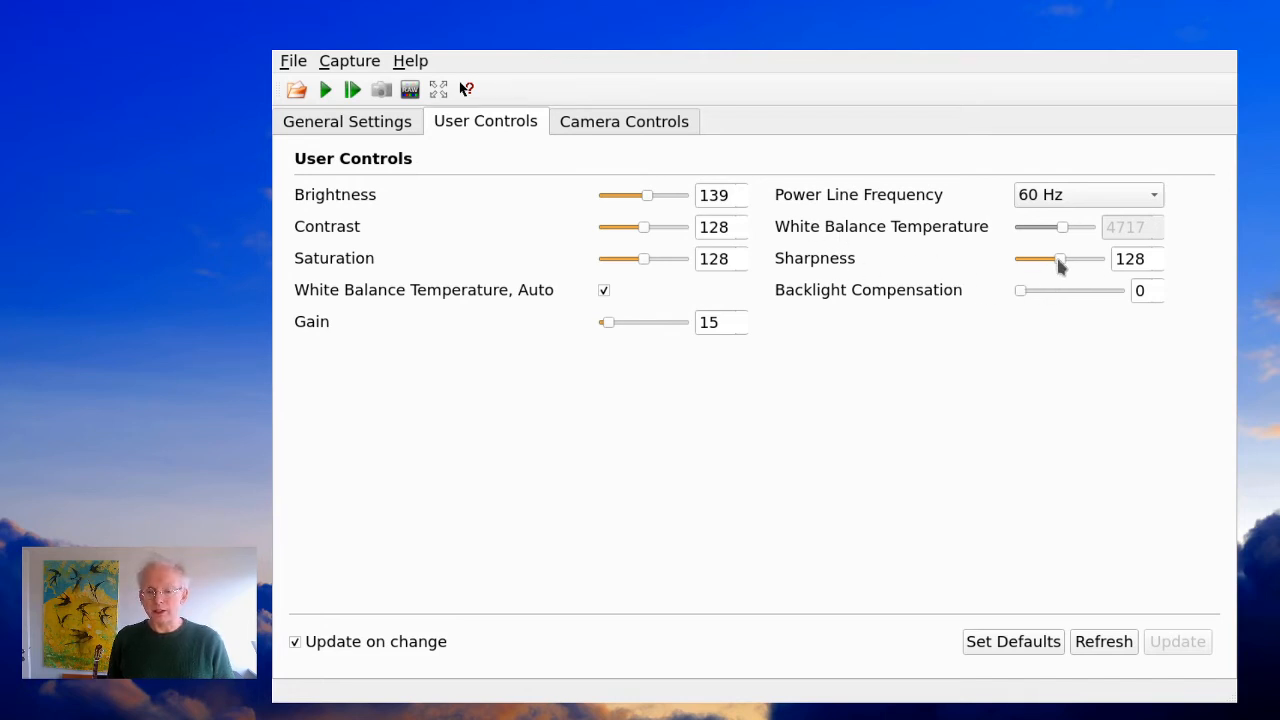
pyautogui.moveTo(1060, 259); pyautogui.dragTo(1068, 259)
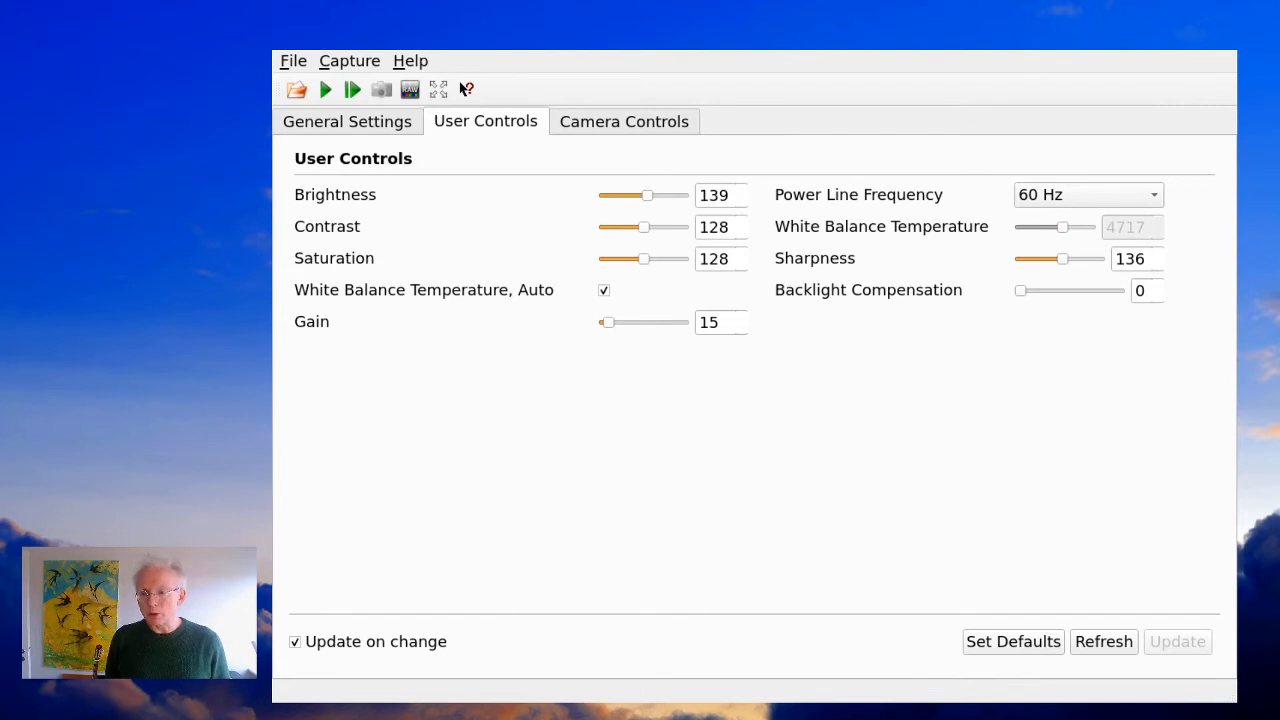
# Show Camera Controls and disable autofocus, making manual focus adjustable at 30
pyautogui.click(624, 121)
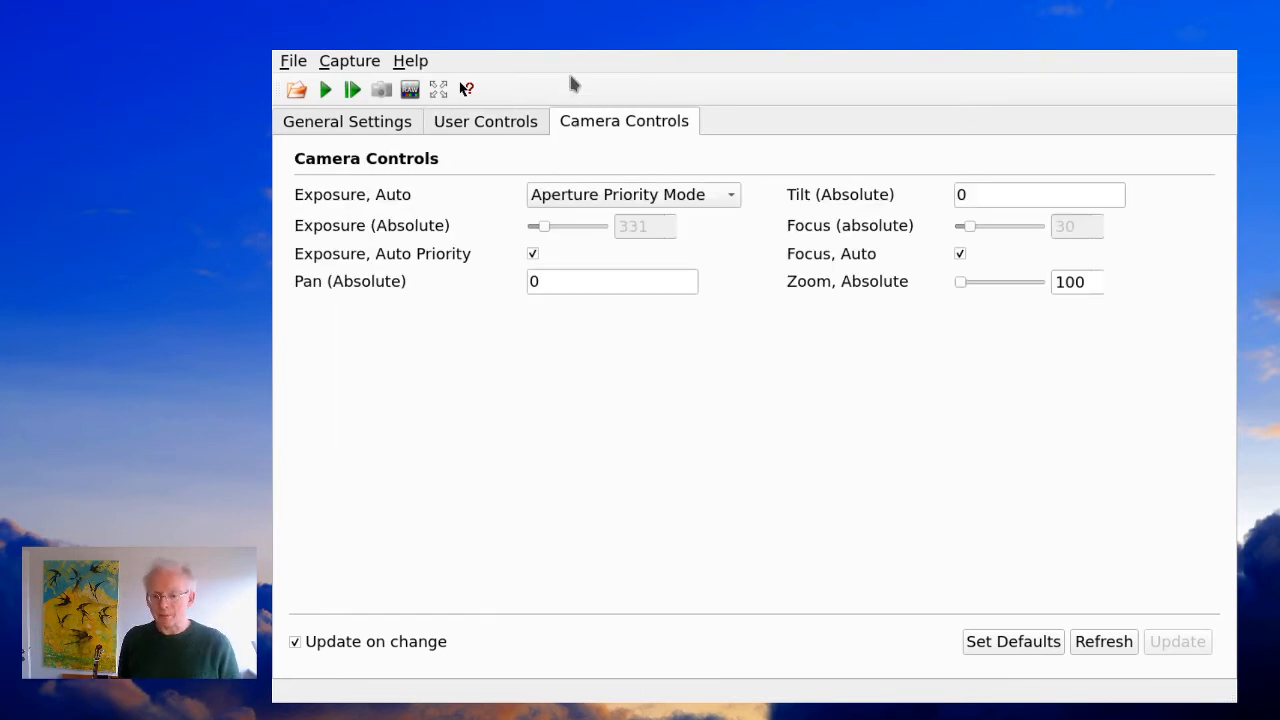
pyautogui.moveTo(573, 84)
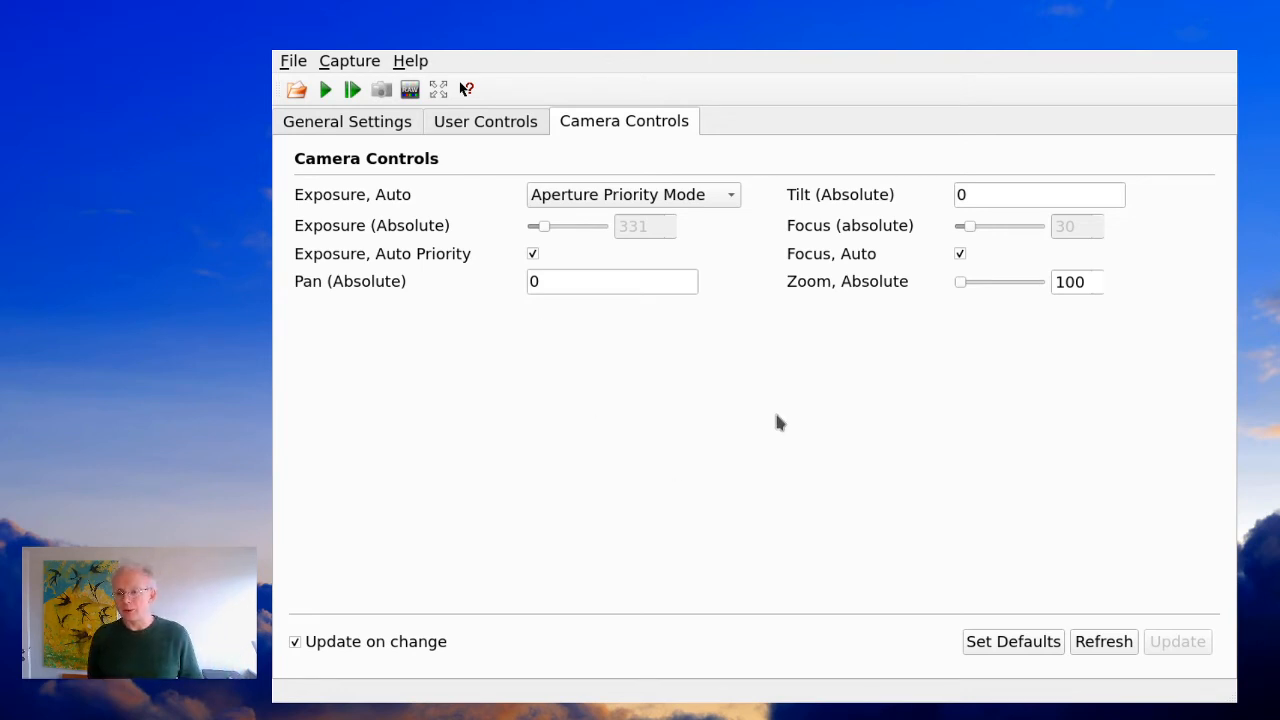
pyautogui.moveTo(945, 282)
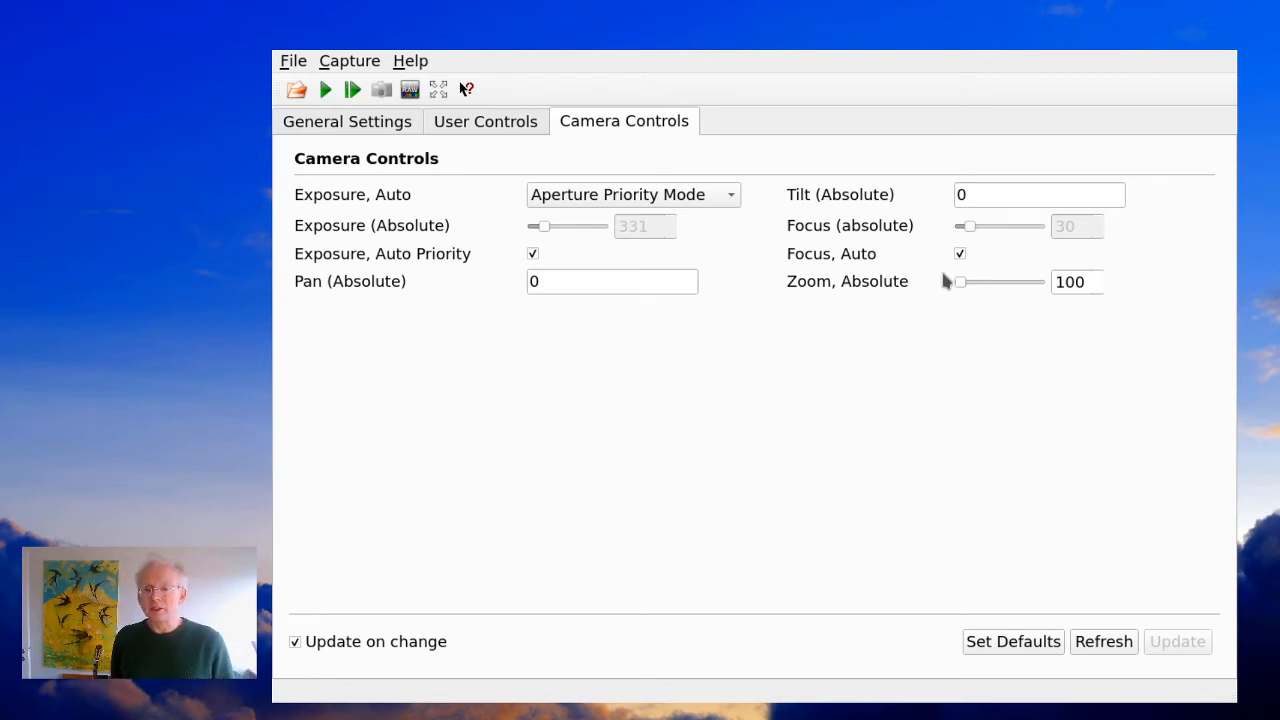
pyautogui.moveTo(907, 270)
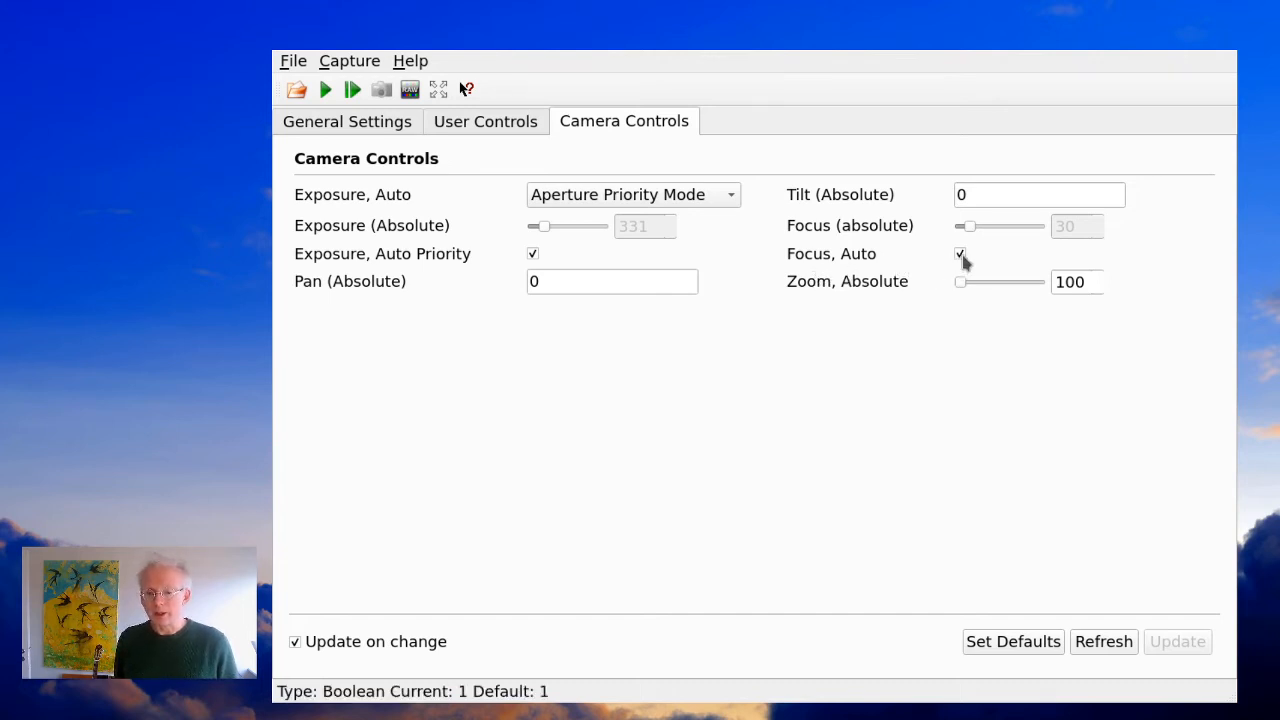
pyautogui.click(959, 253)
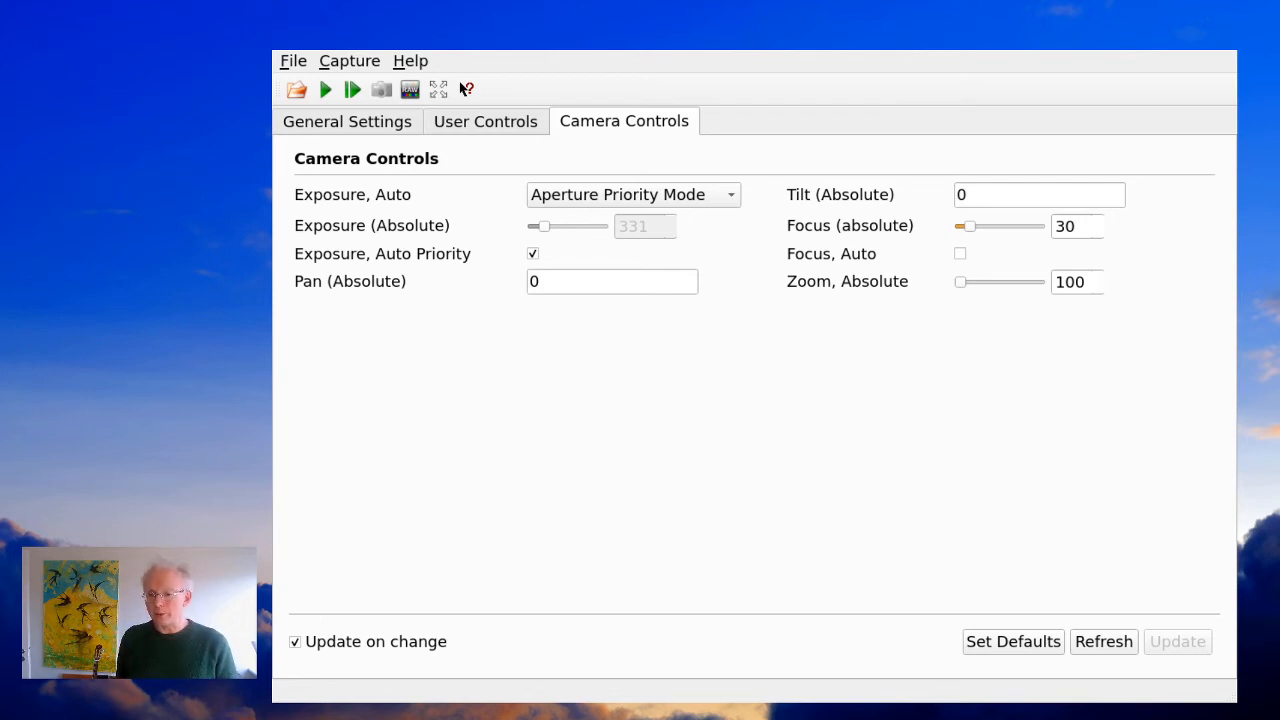
pyautogui.moveTo(863, 326)
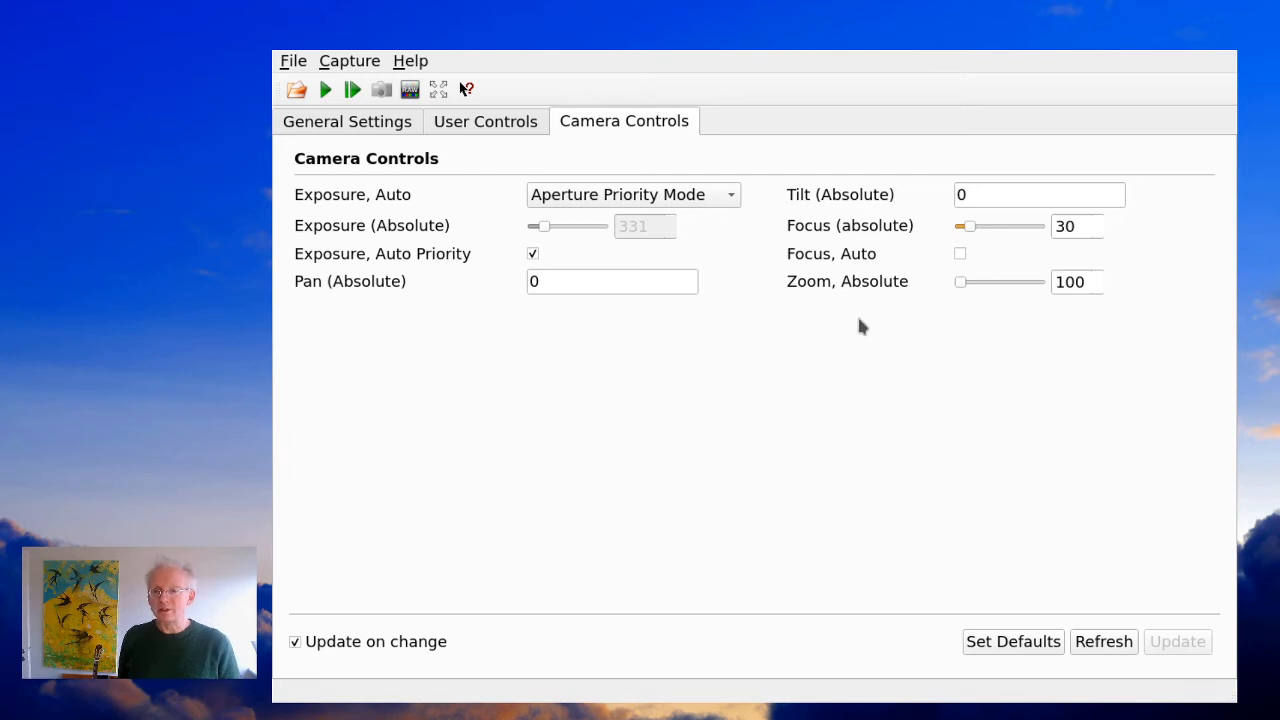
pyautogui.moveTo(820, 70)
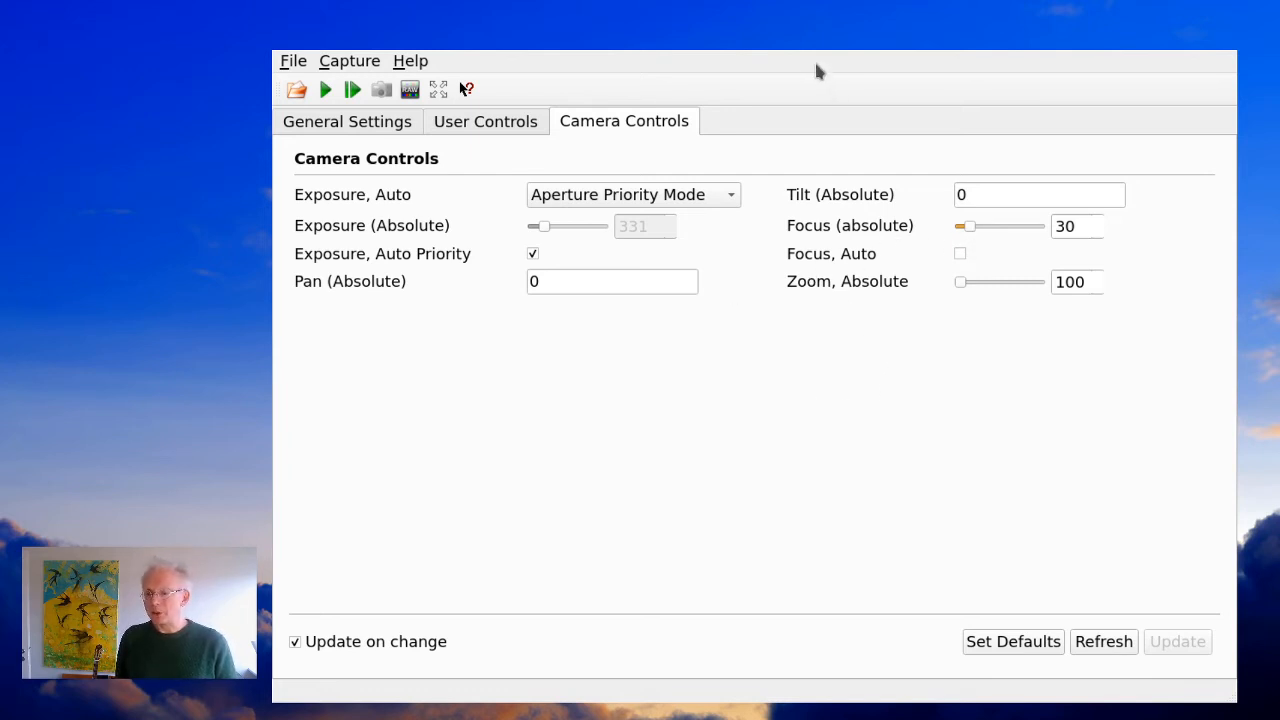
pyautogui.moveTo(866, 375)
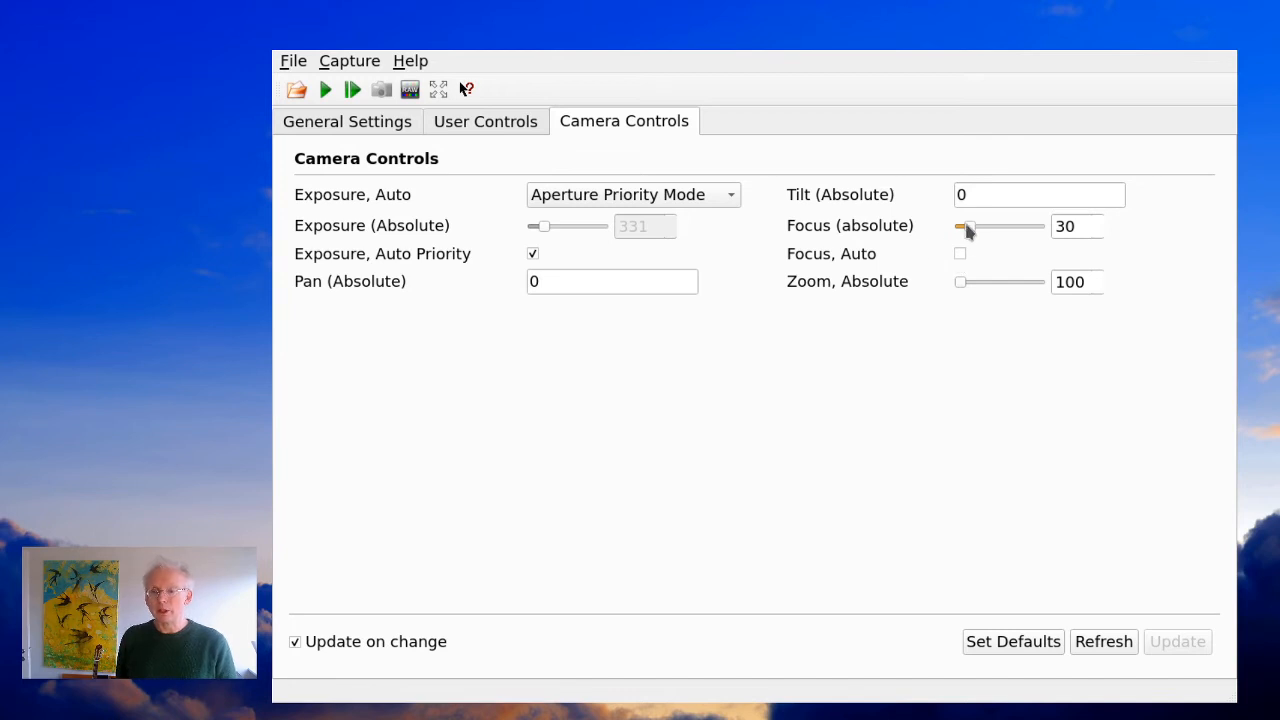
# Sweep manual focus up to 250, down to 50, and settle at 35
pyautogui.moveTo(965, 226); pyautogui.dragTo(1035, 226)
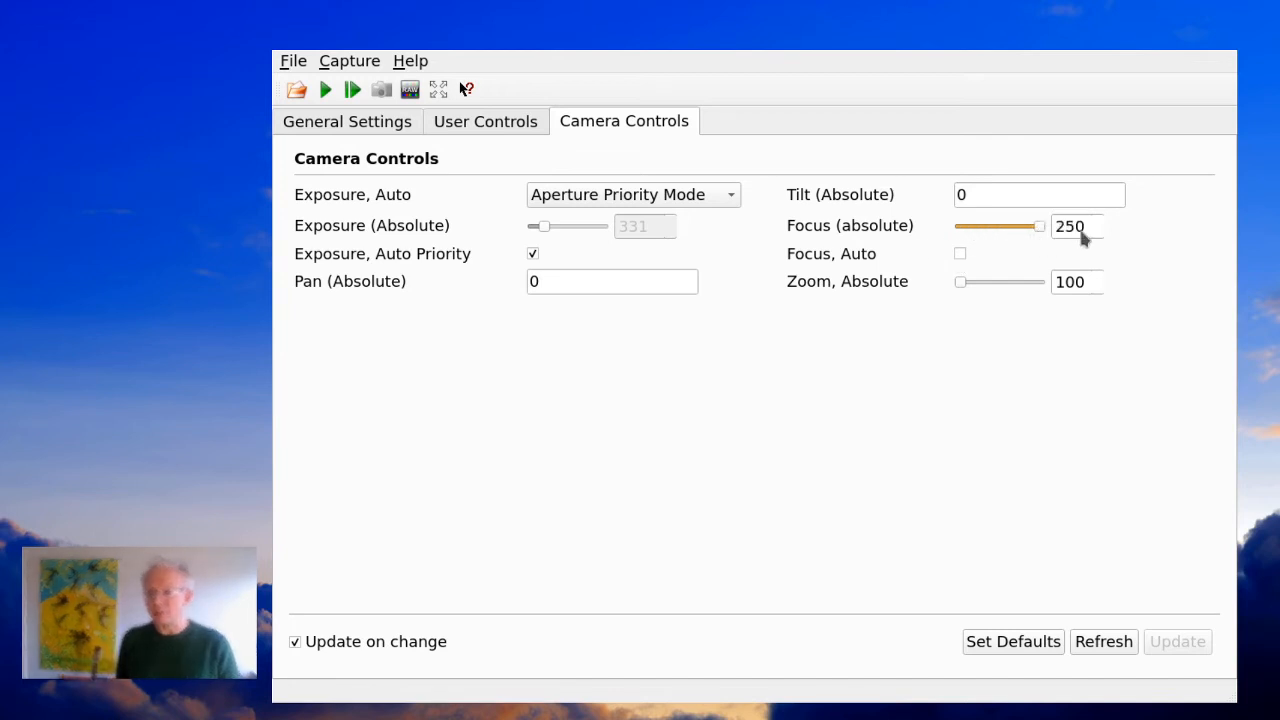
pyautogui.moveTo(1038, 226); pyautogui.dragTo(975, 226)
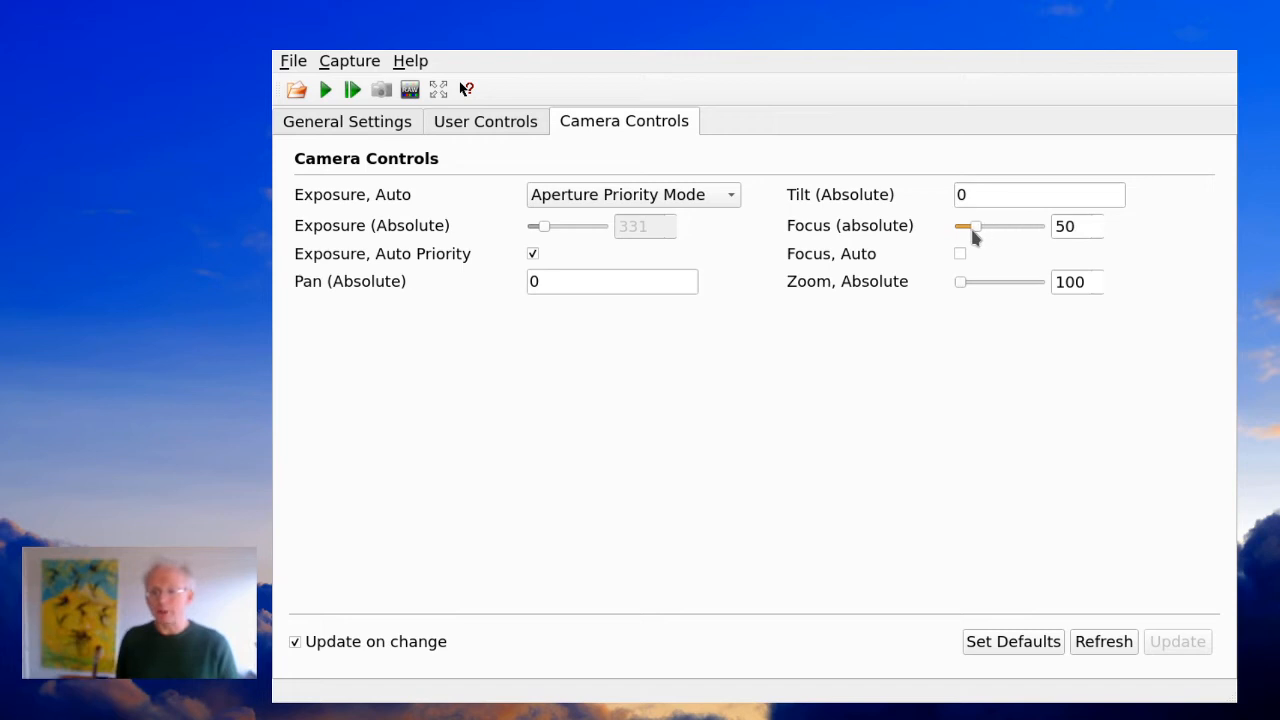
pyautogui.moveTo(975, 226); pyautogui.dragTo(965, 226)
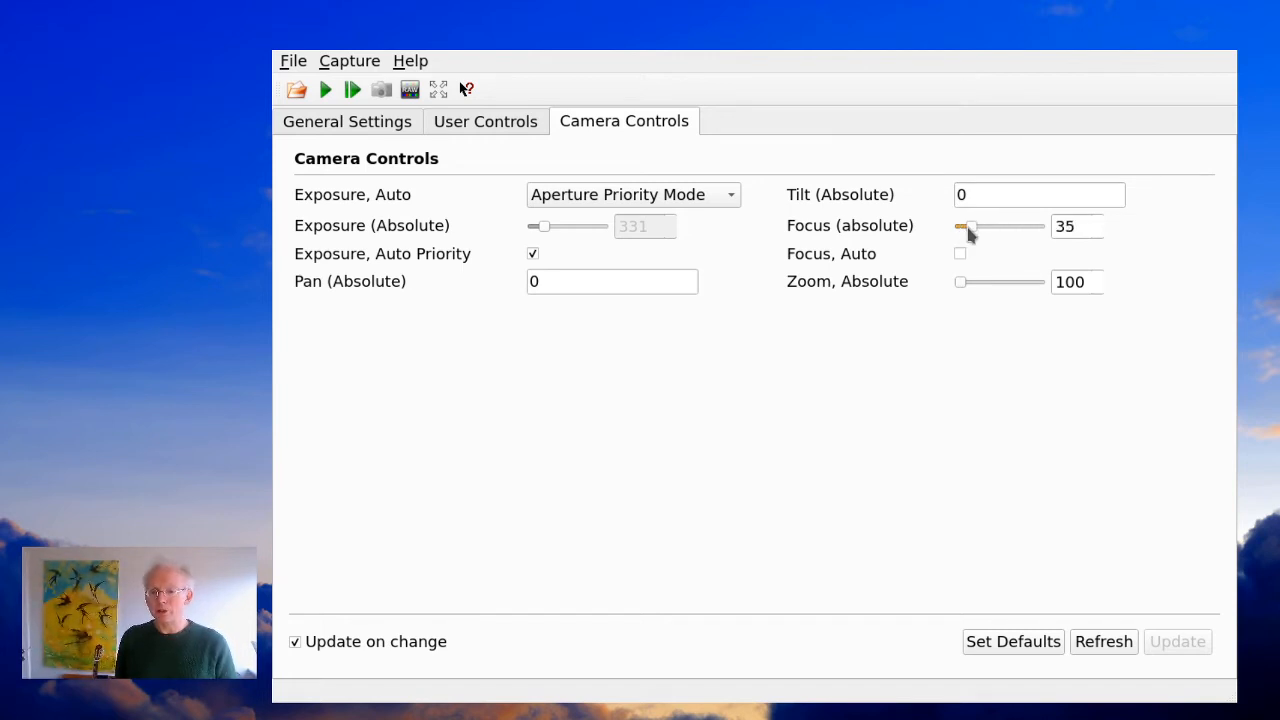
pyautogui.moveTo(852, 502)
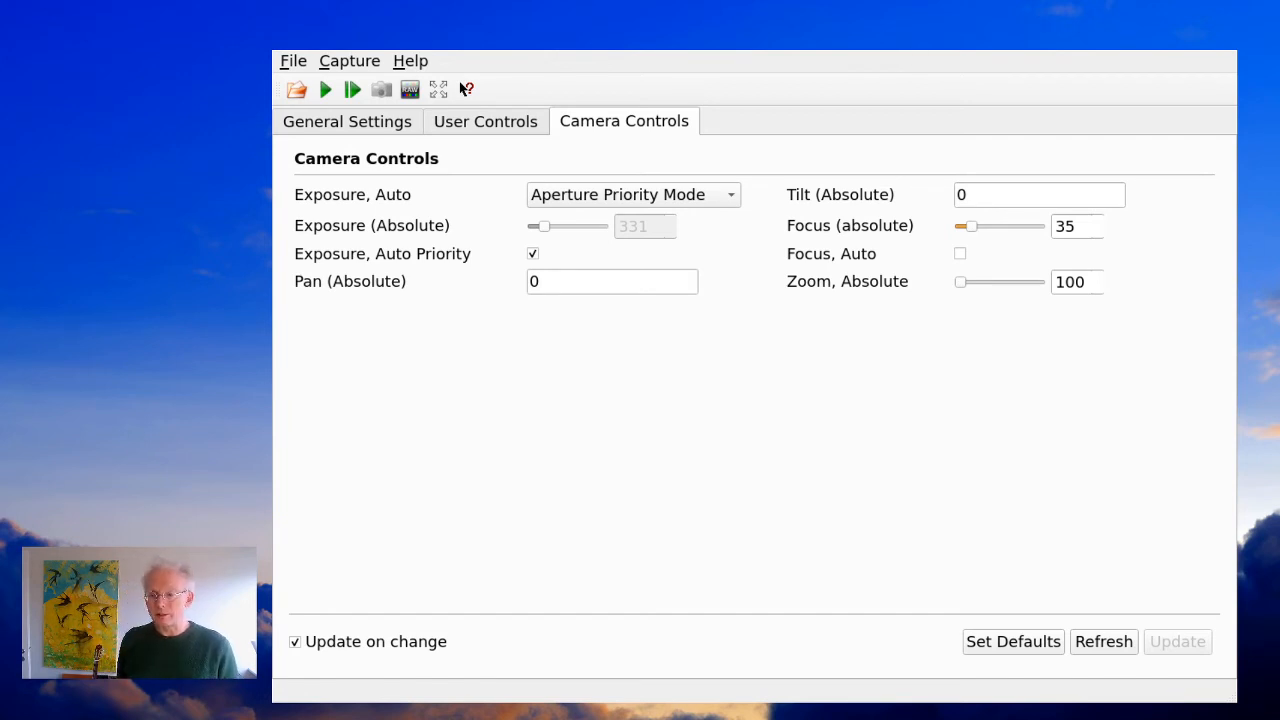
pyautogui.moveTo(898, 383)
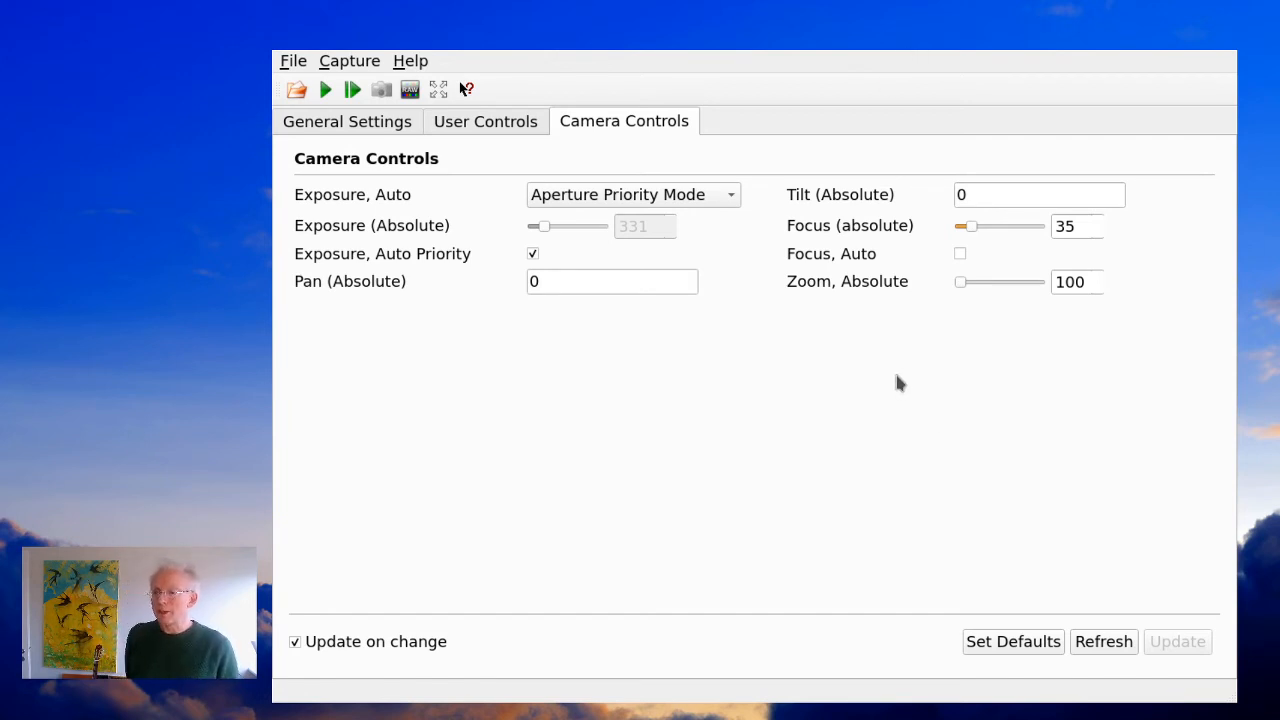
pyautogui.moveTo(973, 386)
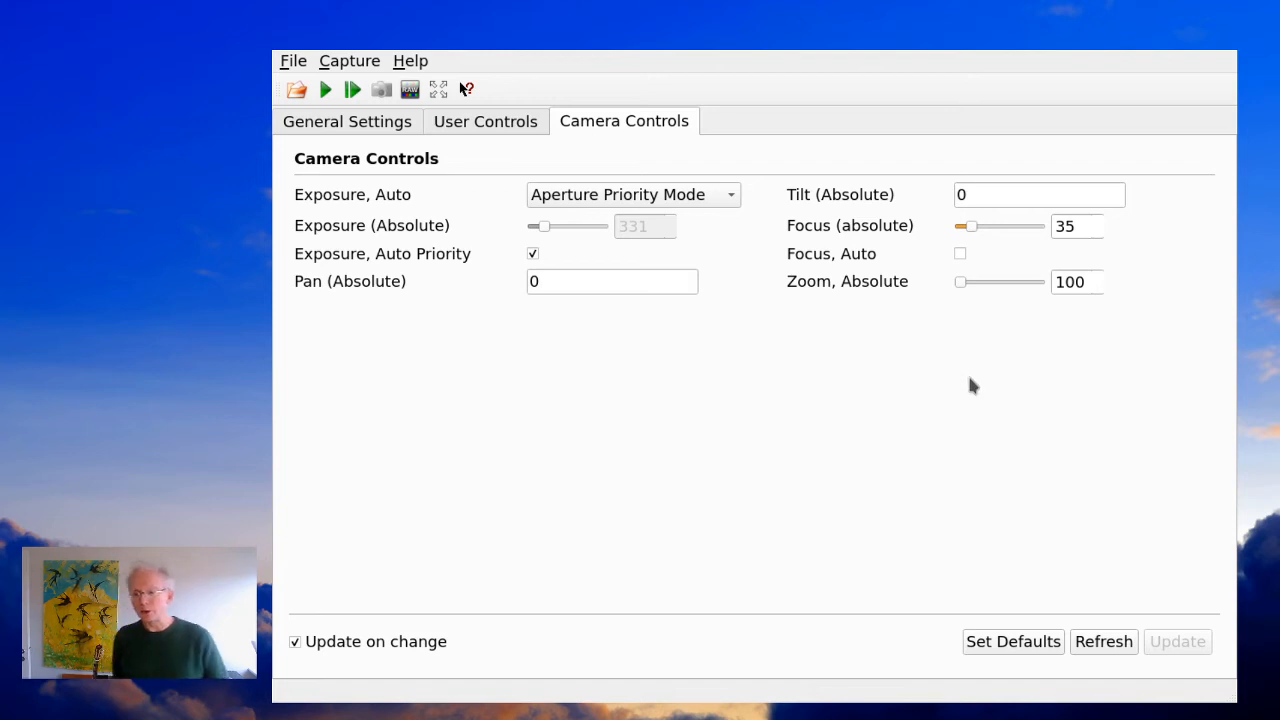
pyautogui.moveTo(960, 282); pyautogui.dragTo(1005, 282)
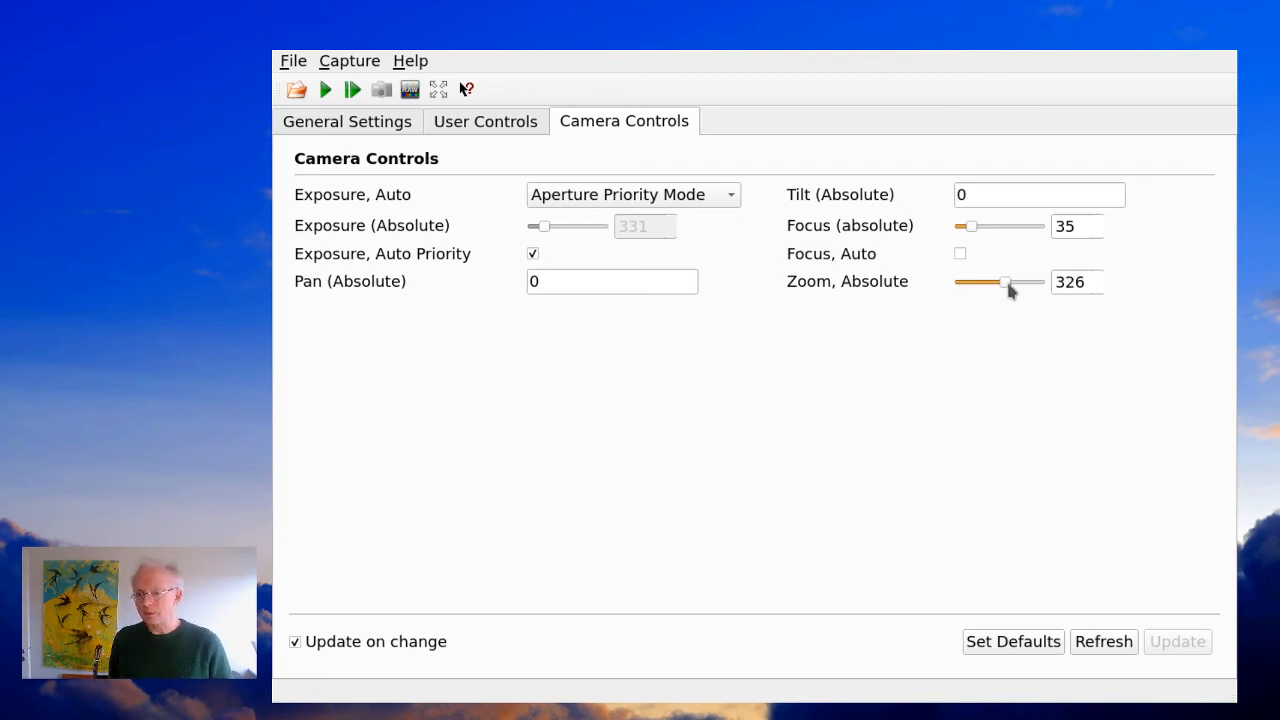
pyautogui.moveTo(1005, 282); pyautogui.dragTo(960, 282)
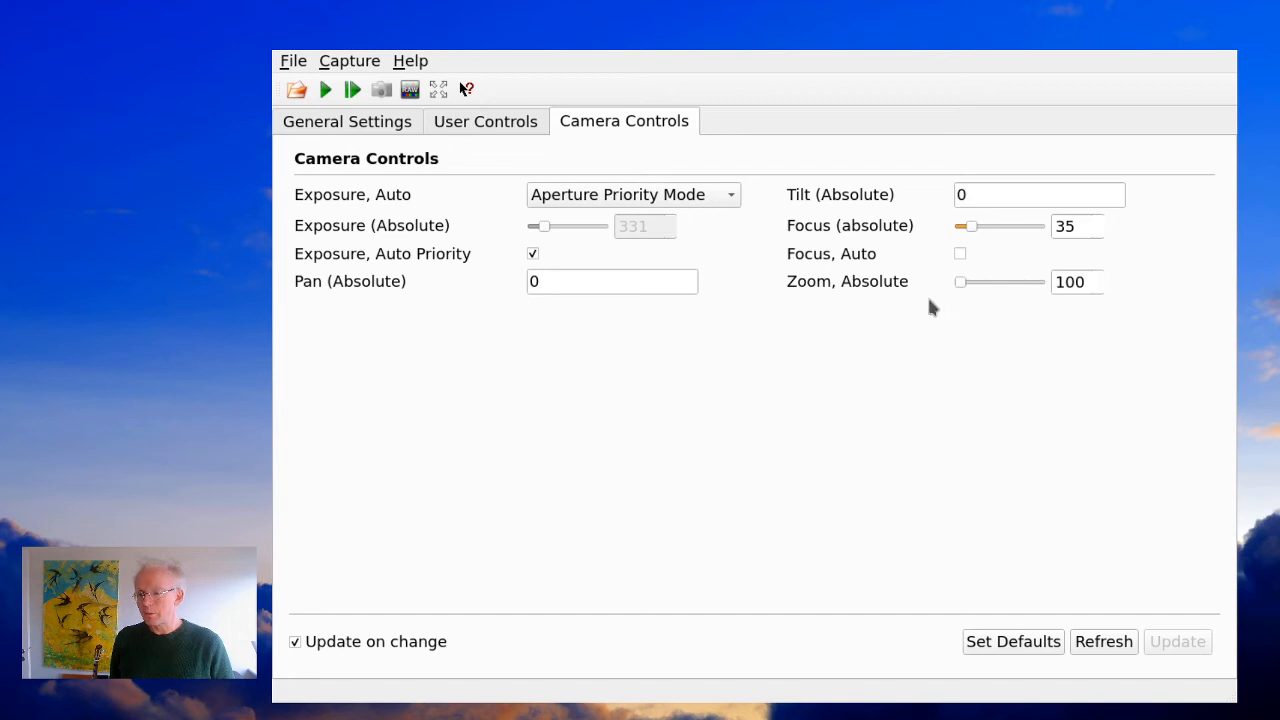
pyautogui.moveTo(960, 282); pyautogui.dragTo(1040, 282)
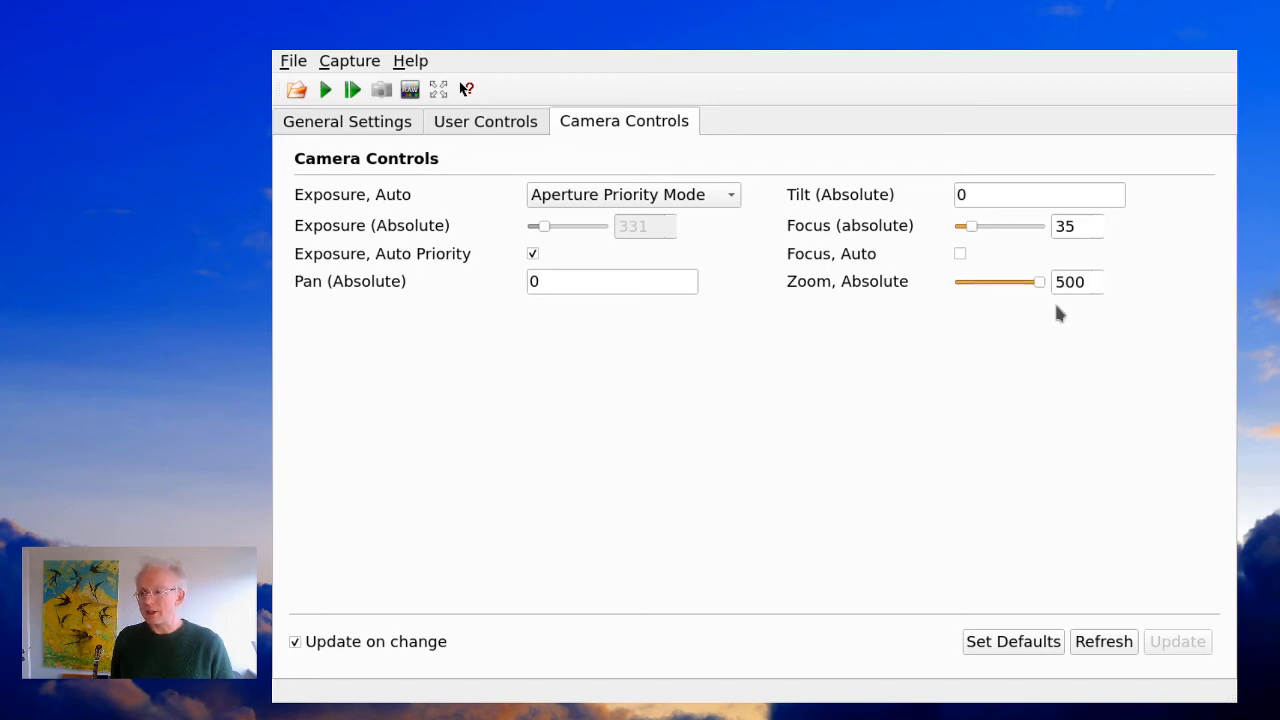
pyautogui.moveTo(1090, 310)
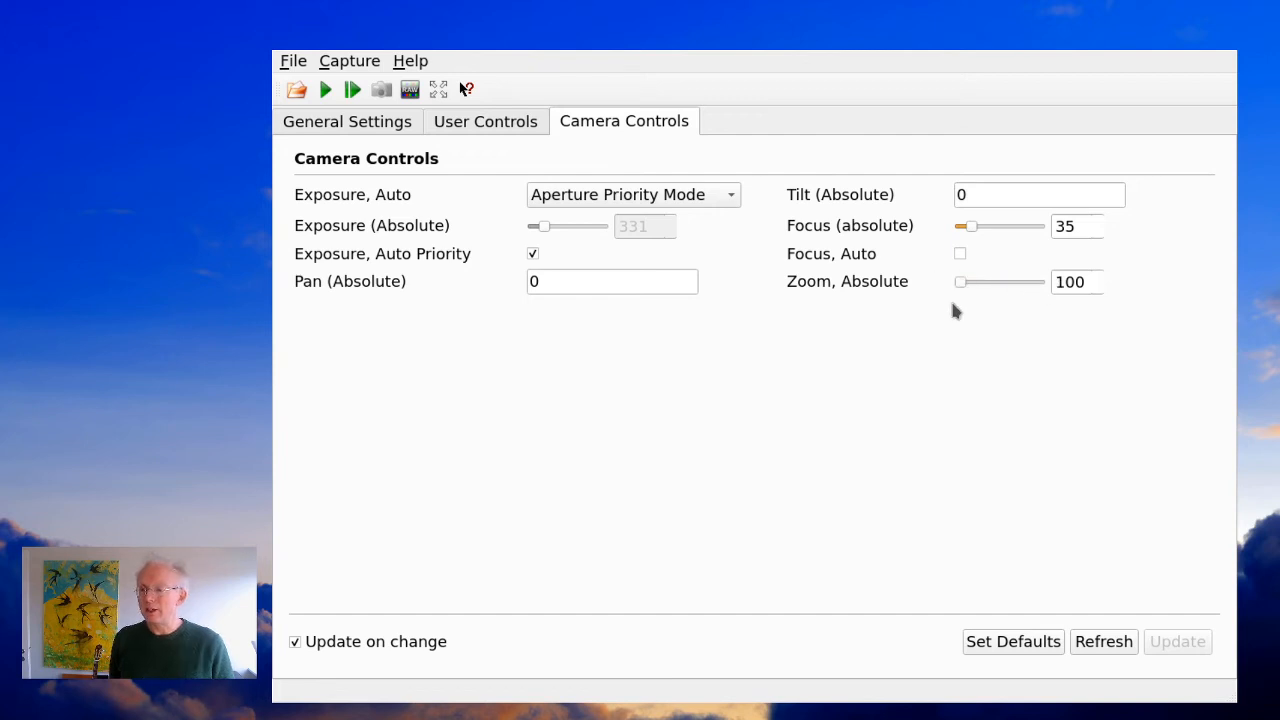
pyautogui.moveTo(738, 530)
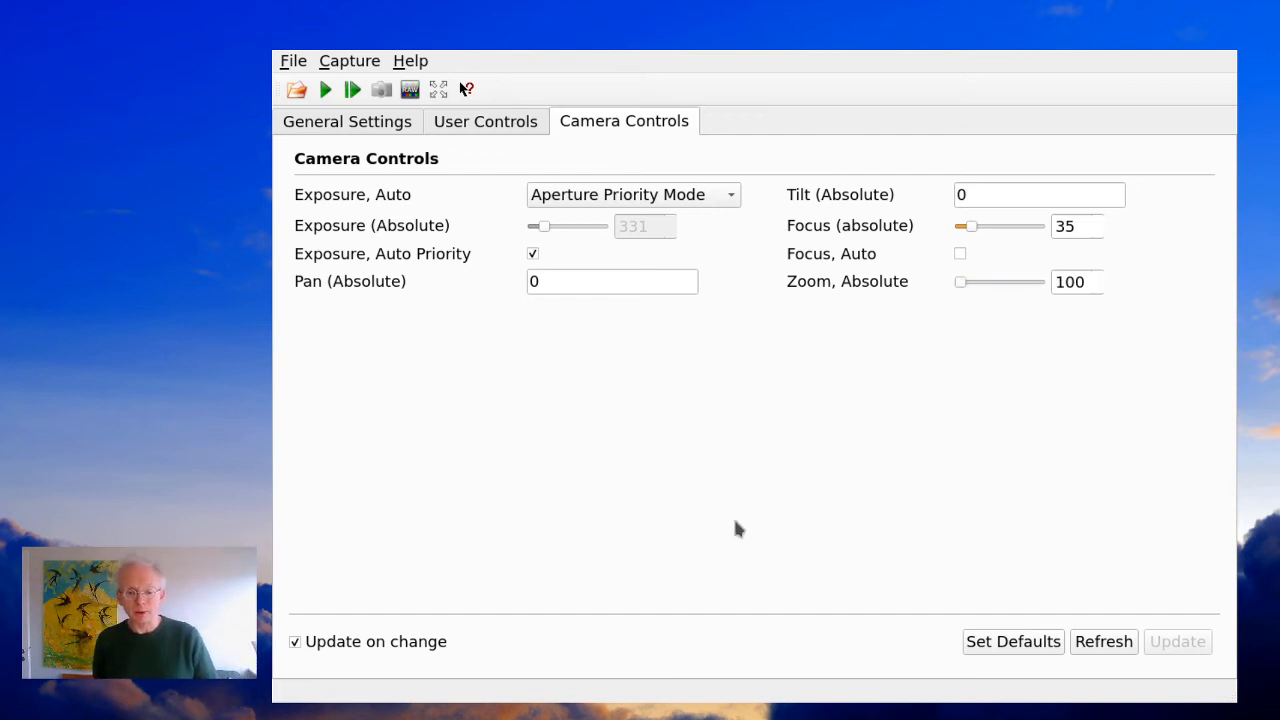
pyautogui.moveTo(350, 232)
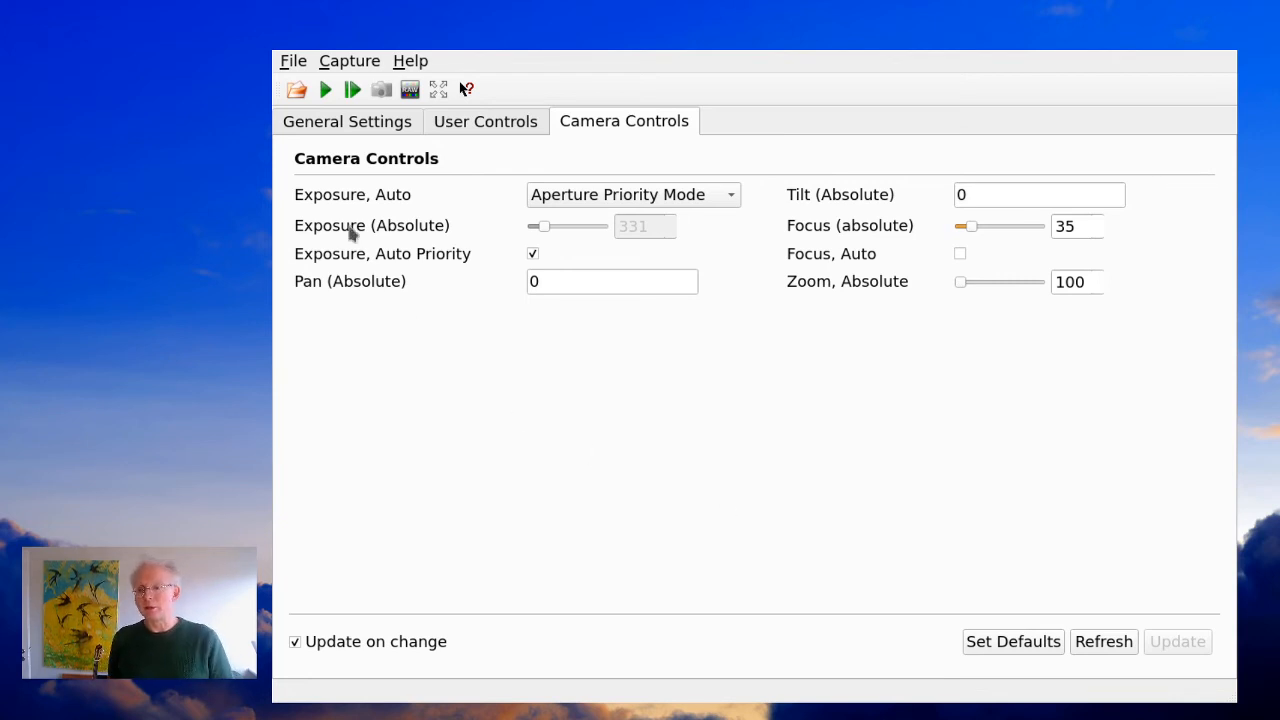
pyautogui.moveTo(430, 140)
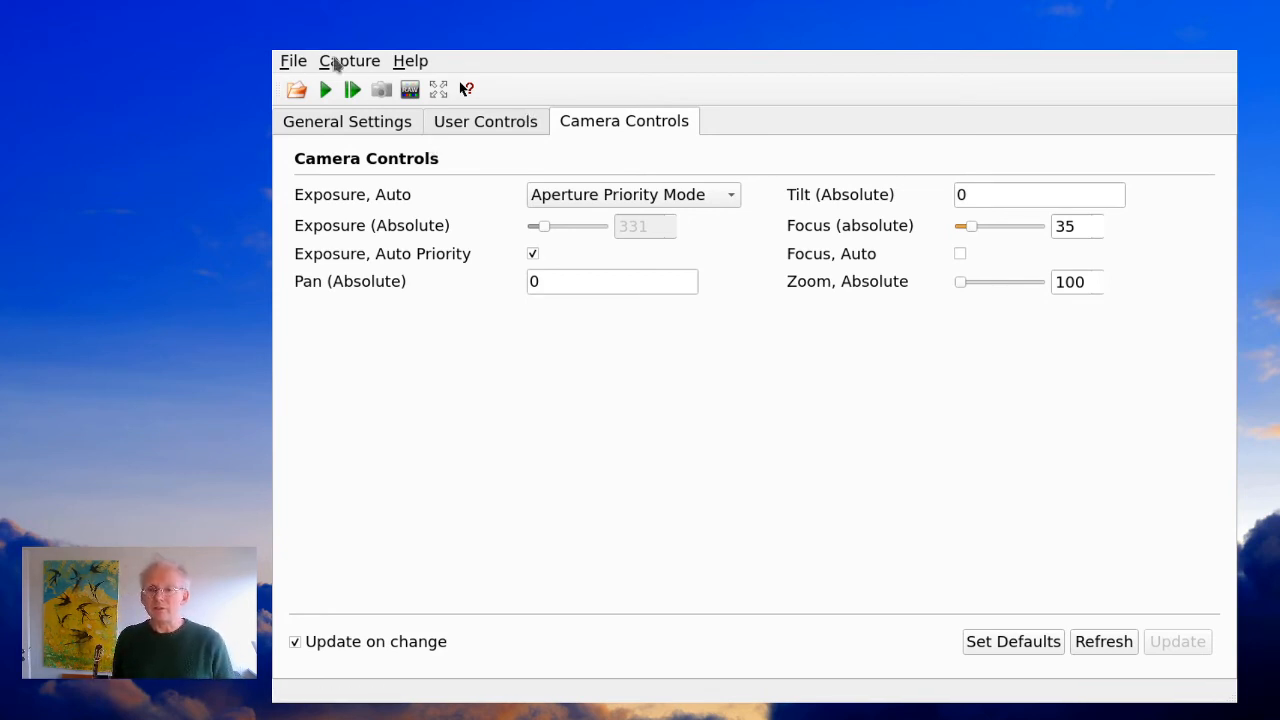
pyautogui.moveTo(432, 190)
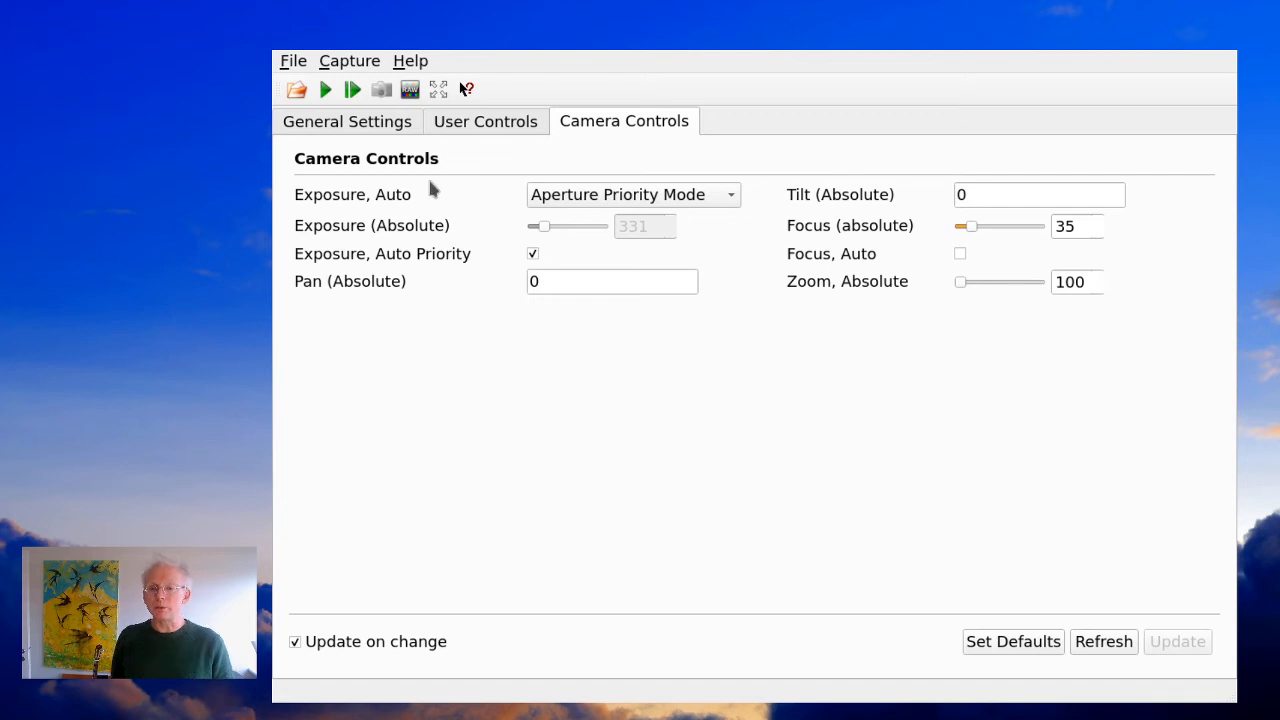
pyautogui.moveTo(438, 205)
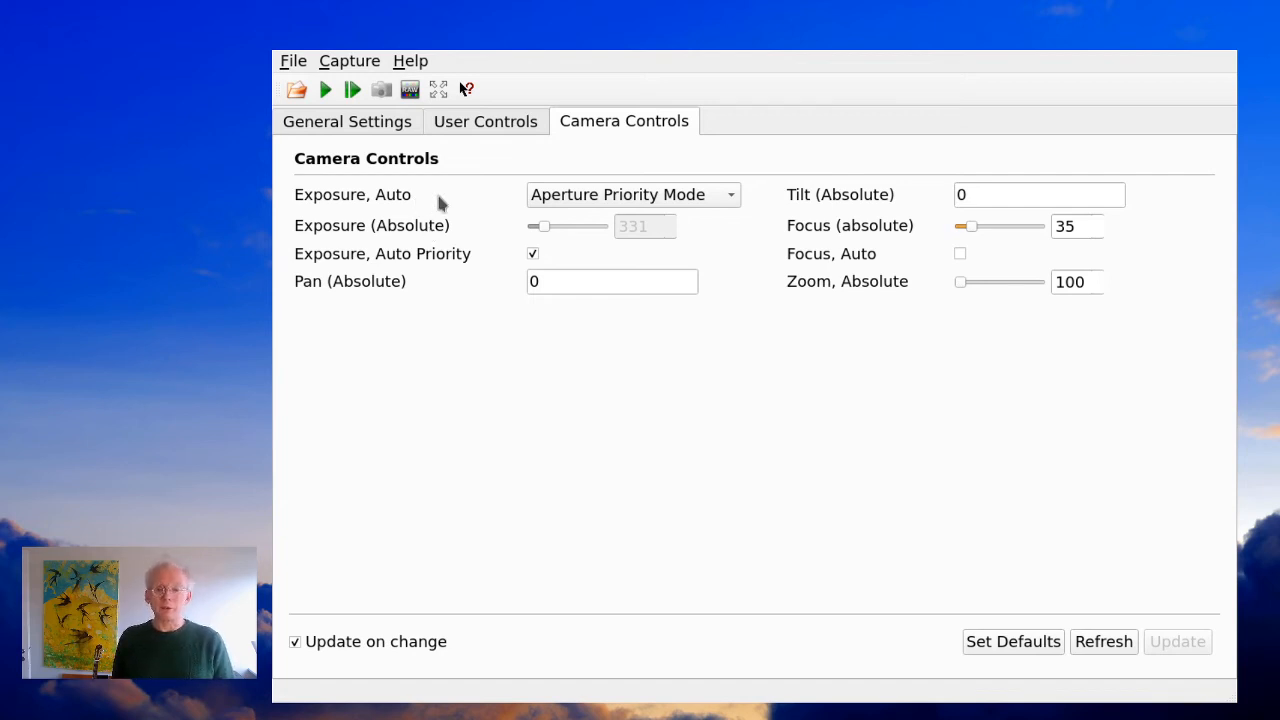
pyautogui.moveTo(428, 234)
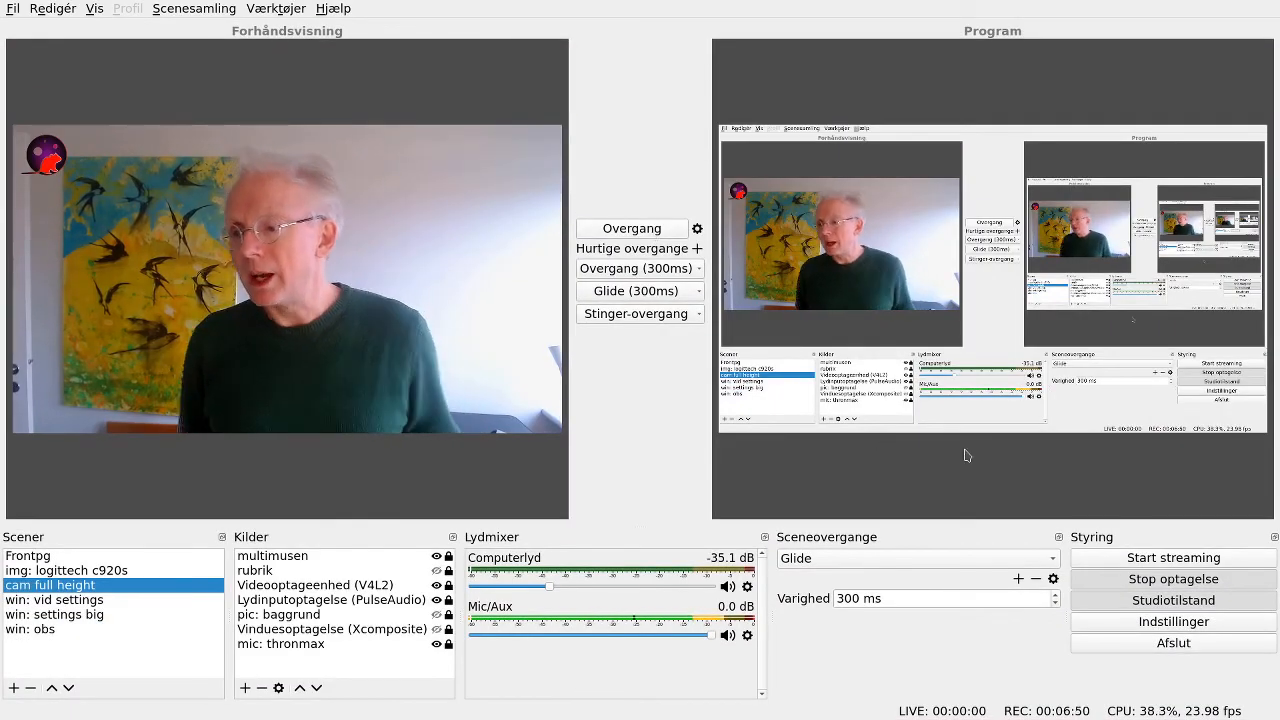
pyautogui.moveTo(958, 457)
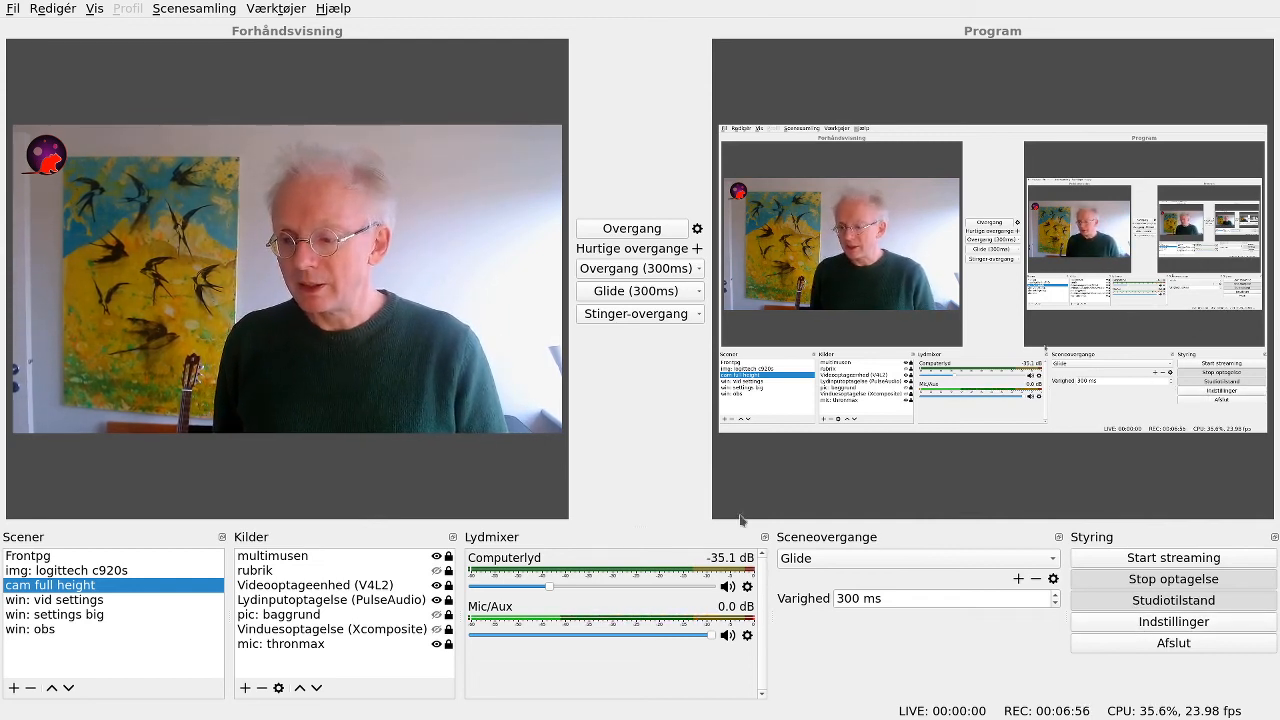
pyautogui.moveTo(493, 314)
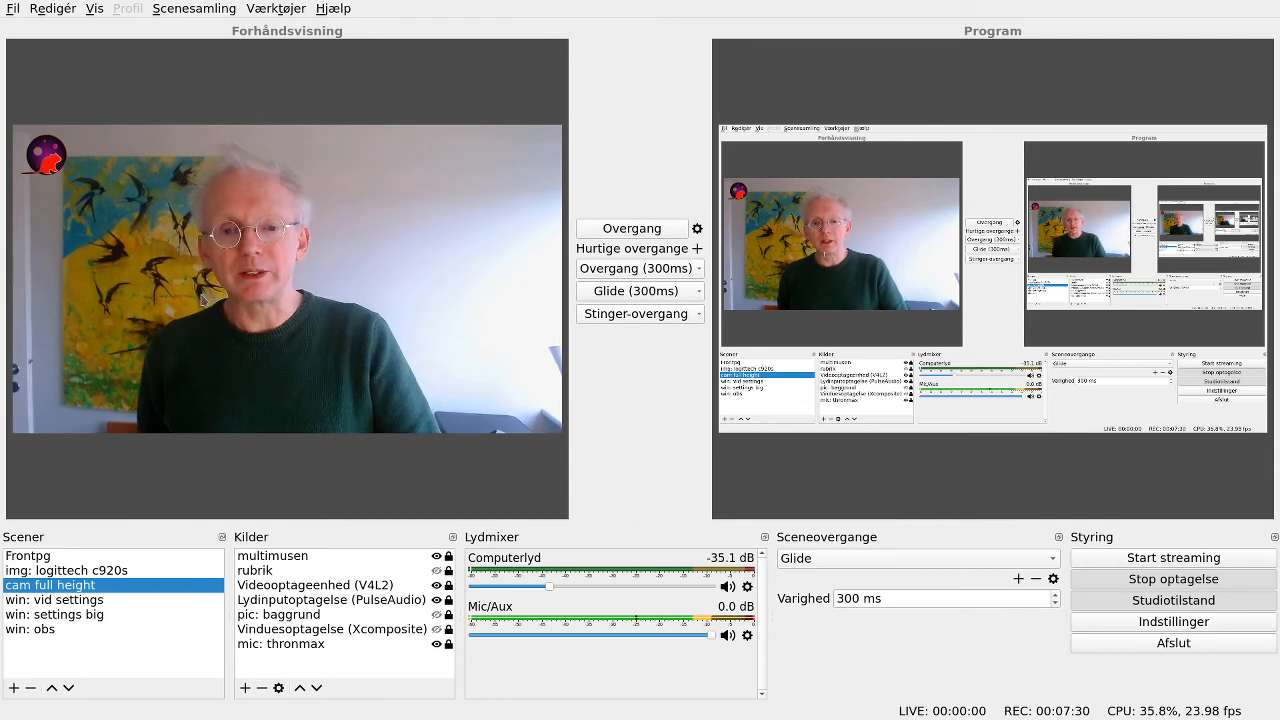
pyautogui.moveTo(366, 259)
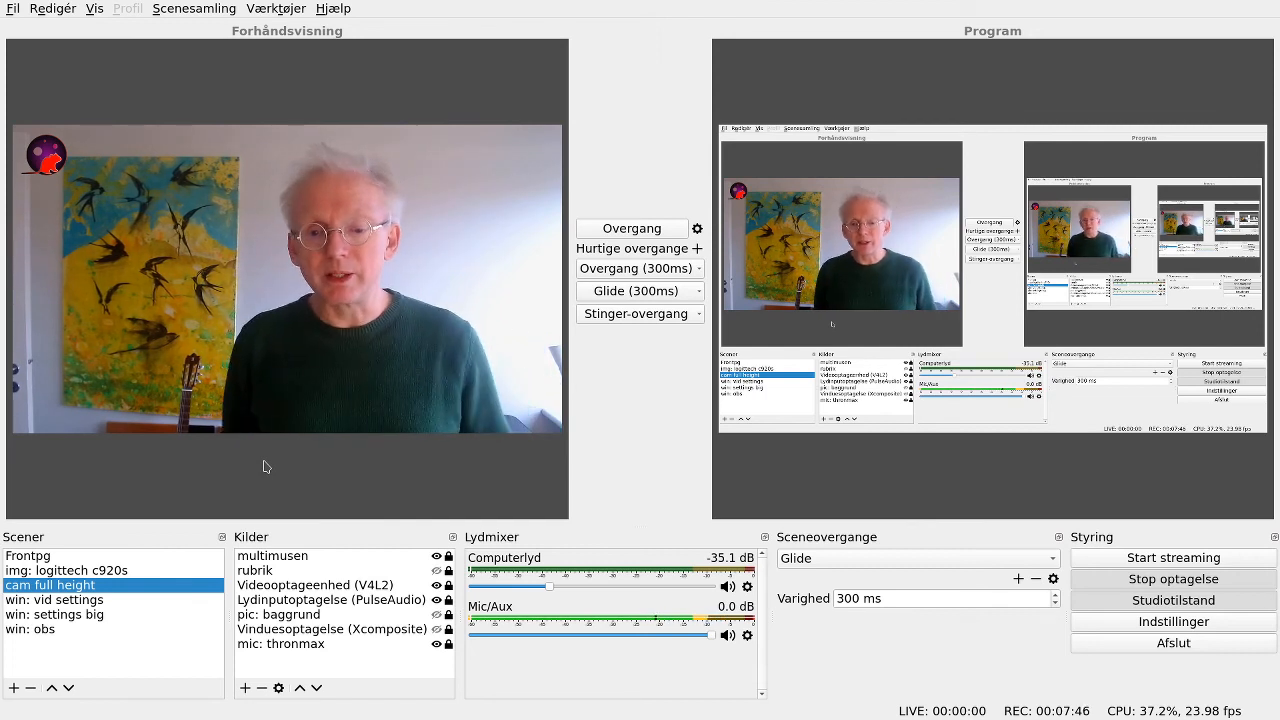
pyautogui.moveTo(428, 250)
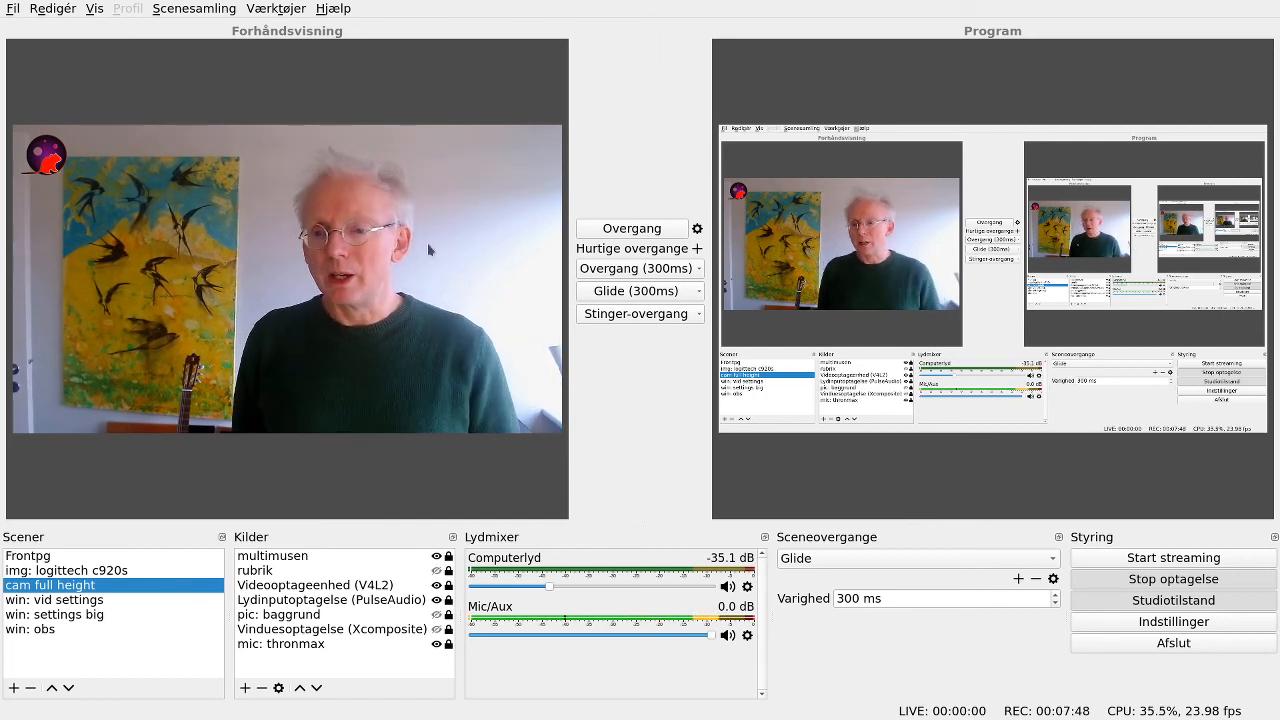